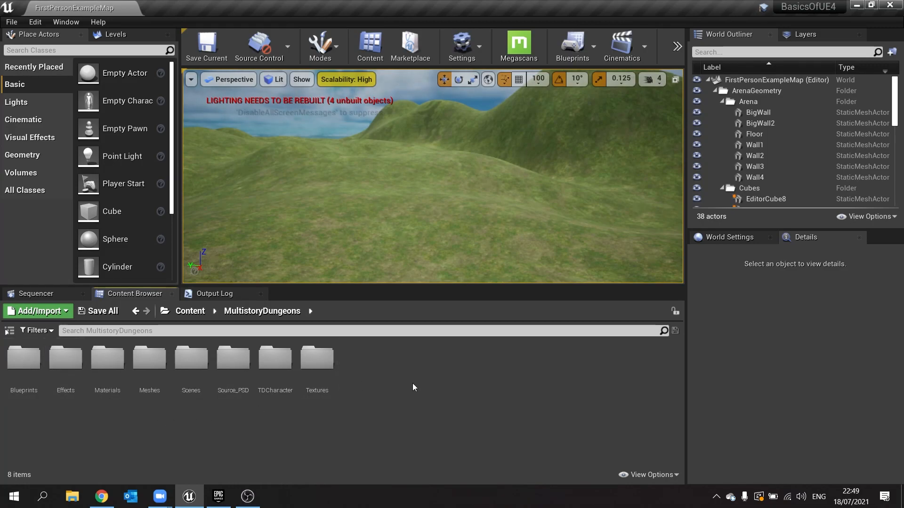
Create a new Actor Blueprint class named TreasureChest via Add/Import.
left_click(36, 310)
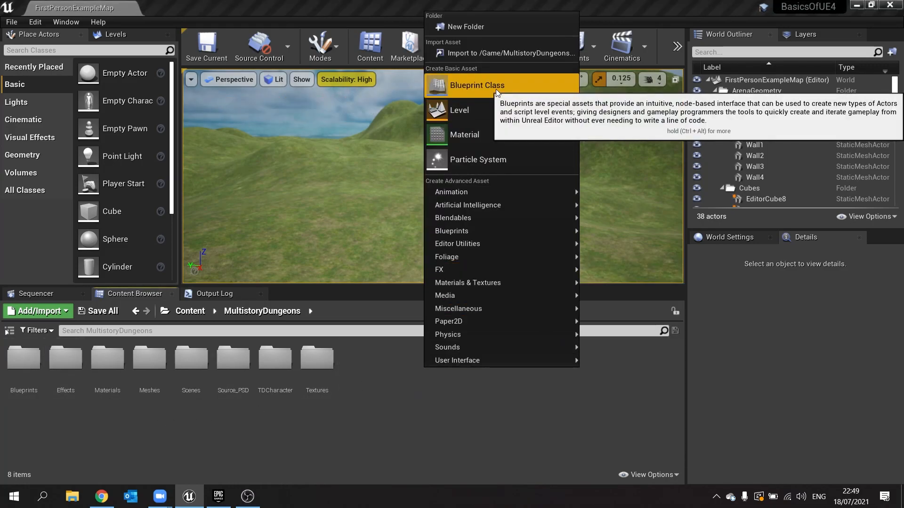
left_click(476, 84)
type("Tre")
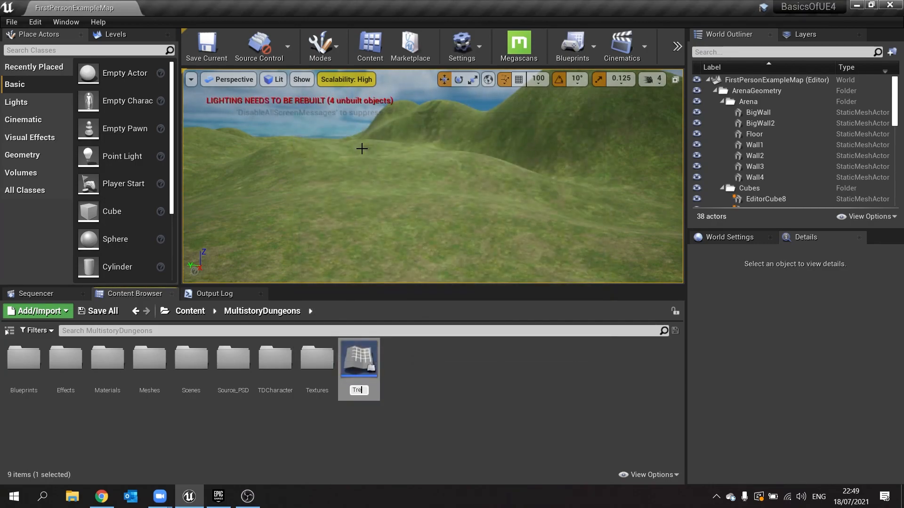
type("asureChest")
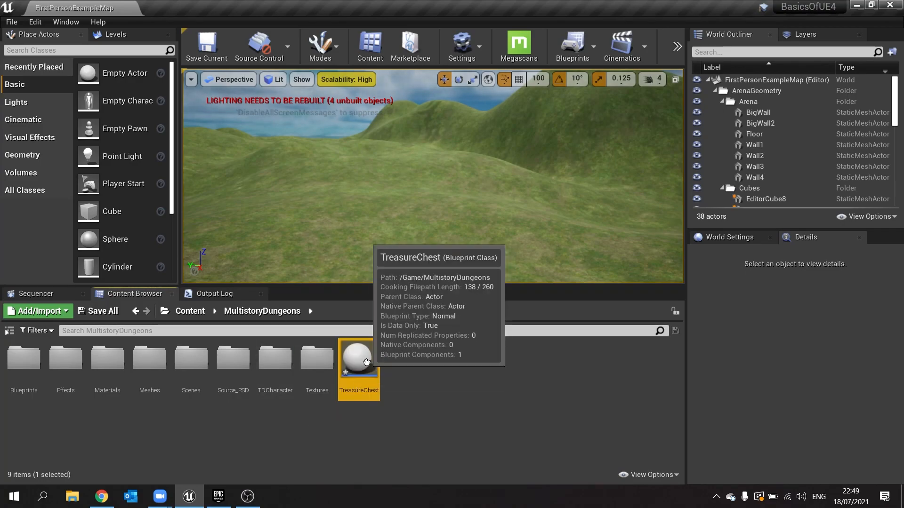
mouse_move(100, 246)
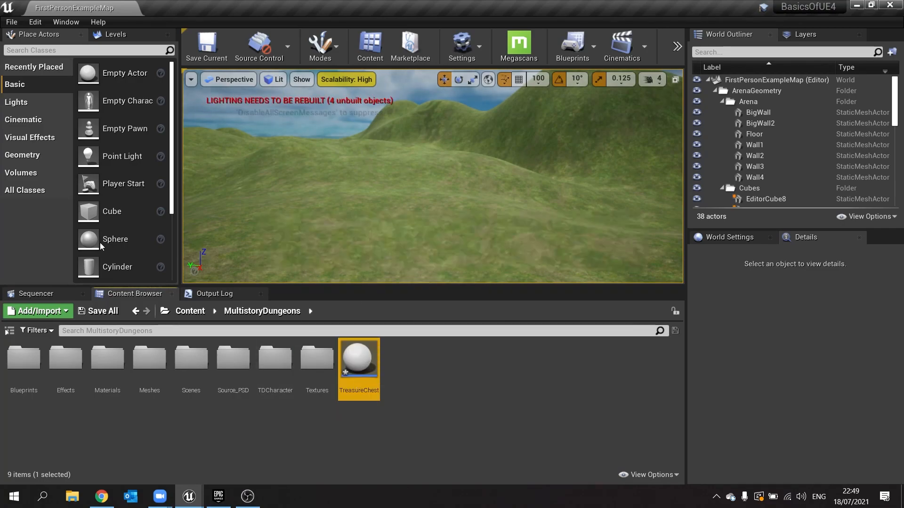
In TreasureChest, add a Static Mesh component named Base using the Treasure_Chest_Base mesh.
double_click(358, 357)
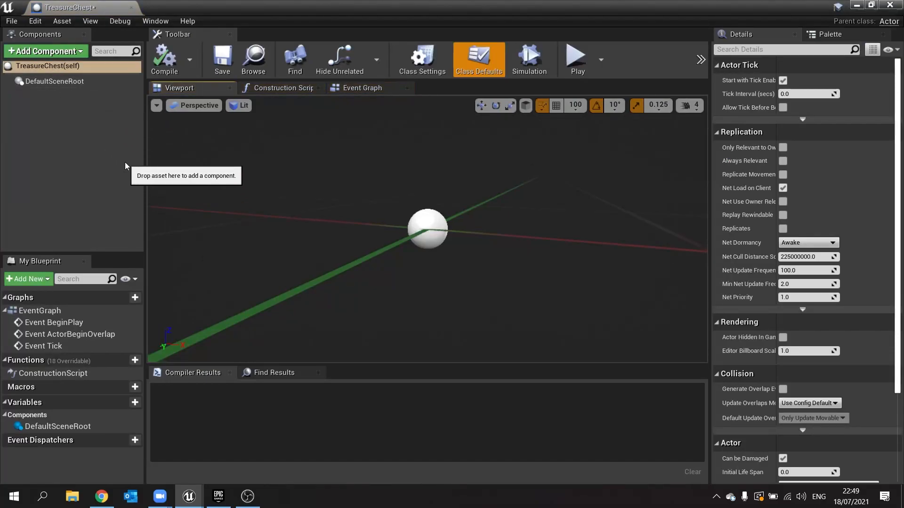
mouse_move(79, 105)
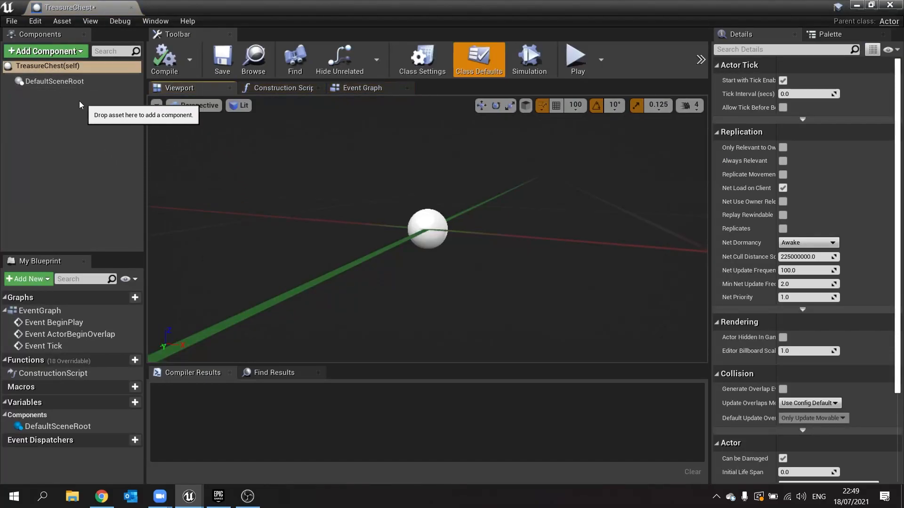
left_click(45, 50)
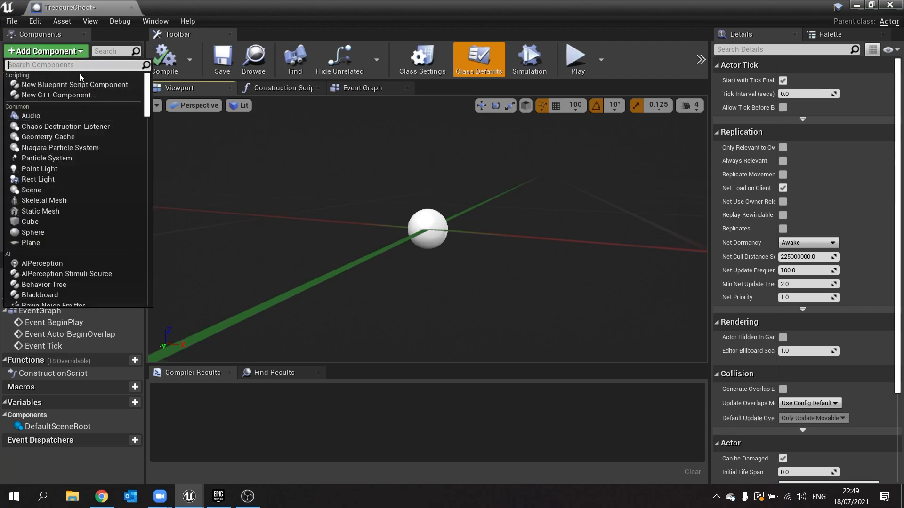
type("stat")
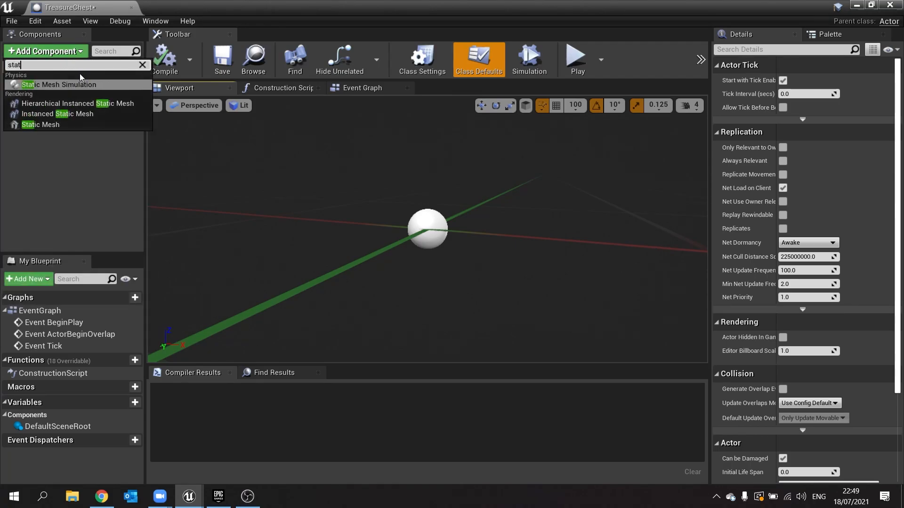
mouse_move(41, 124)
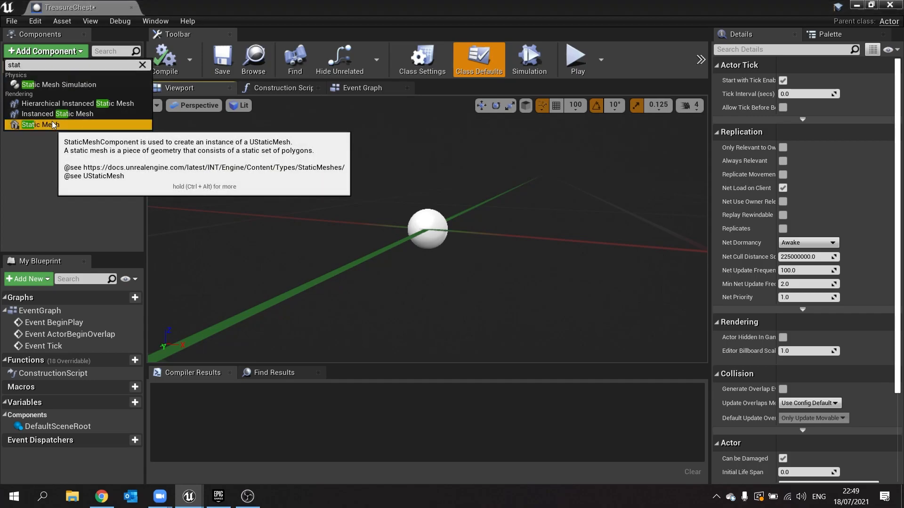
left_click(40, 124)
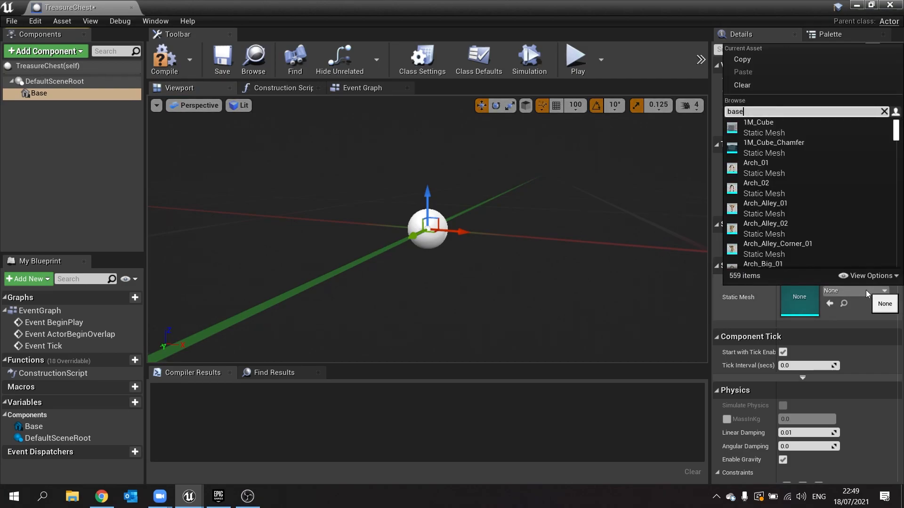
type("base")
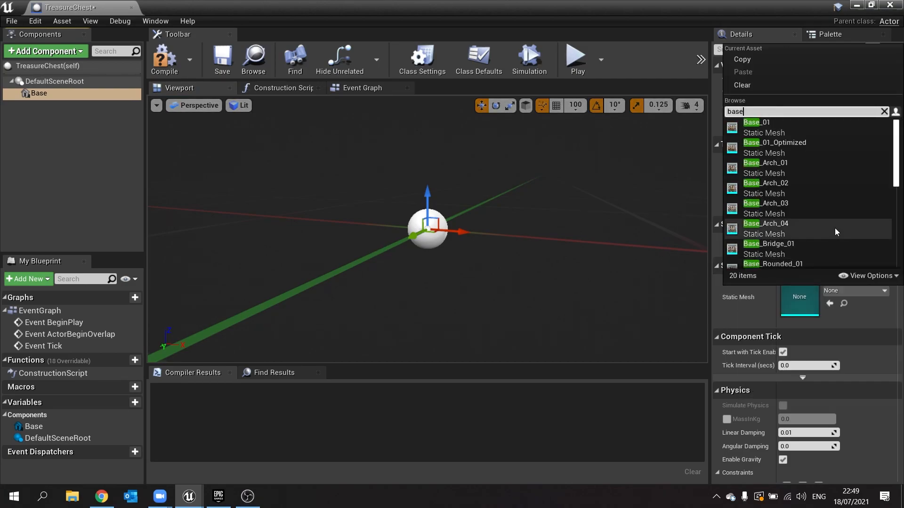
scroll("down", 3)
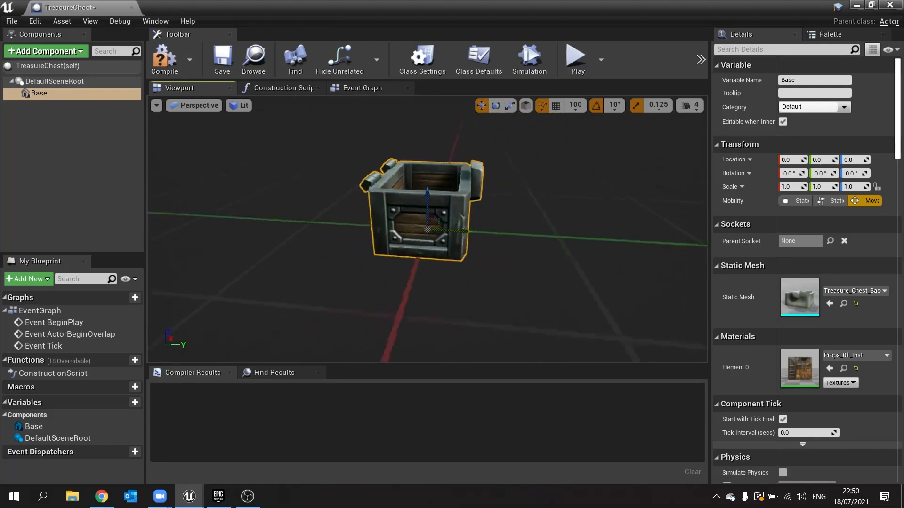
Add a second Static Mesh component, Lid, with the Treasure_Chest_Lid mesh seated on the base.
left_click(45, 50)
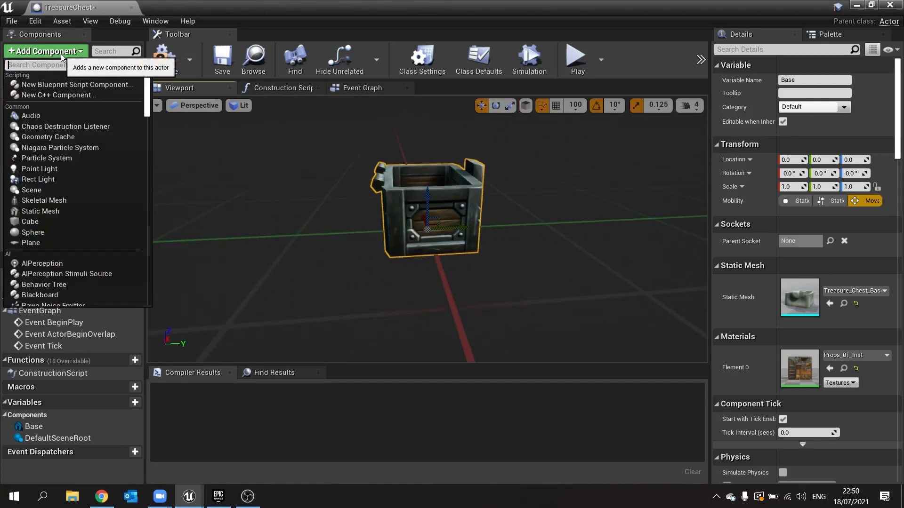
type("static")
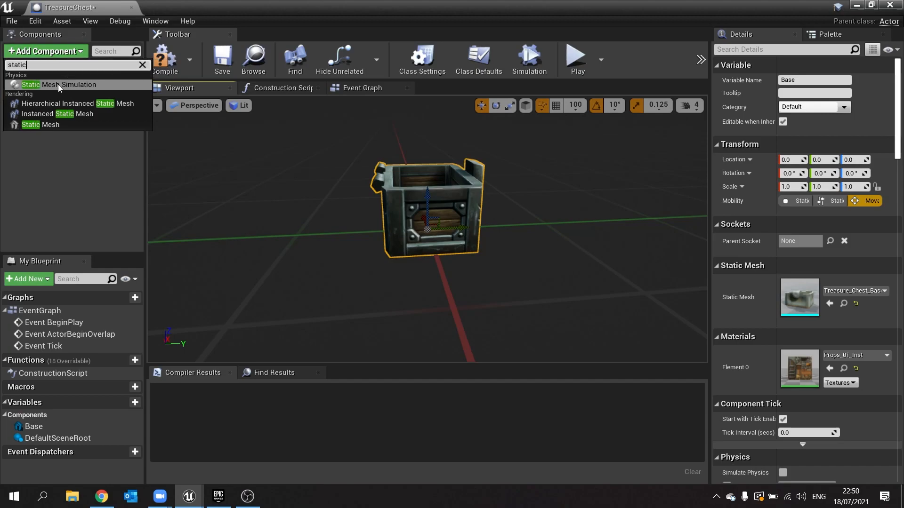
left_click(40, 124)
type("Lid")
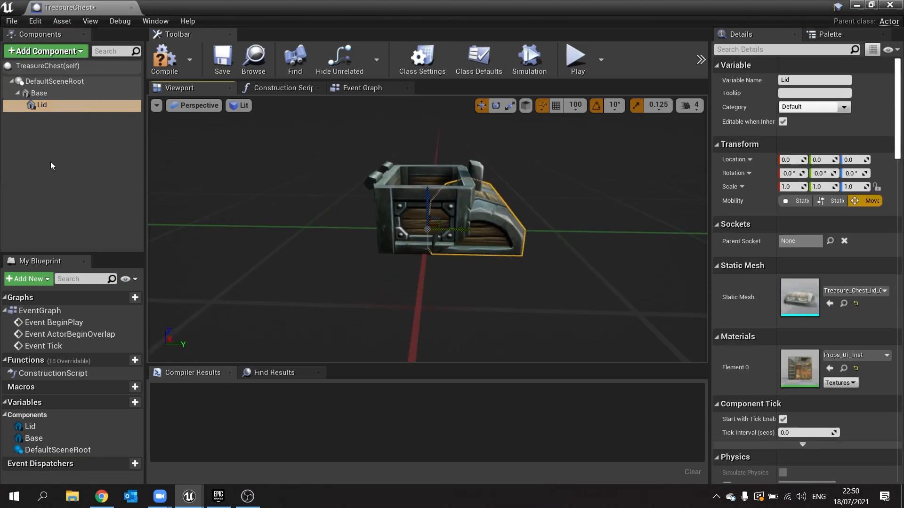
mouse_move(49, 107)
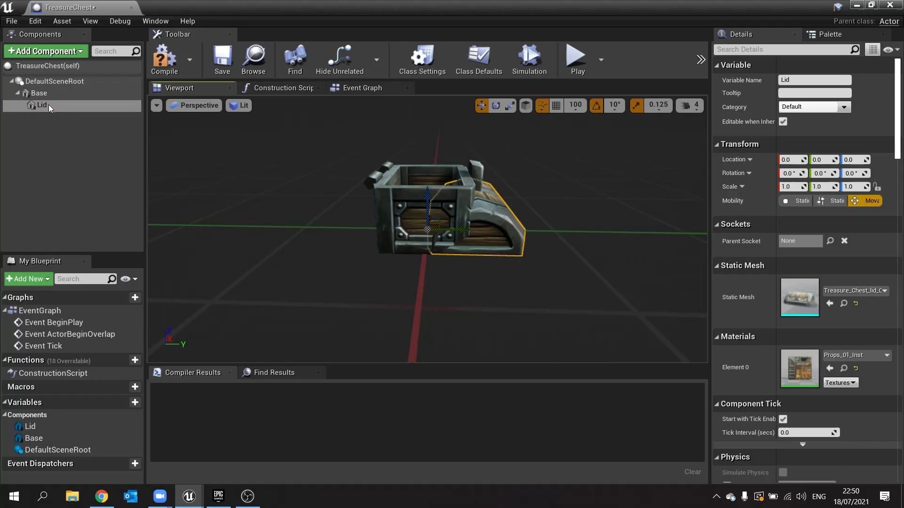
mouse_move(39, 93)
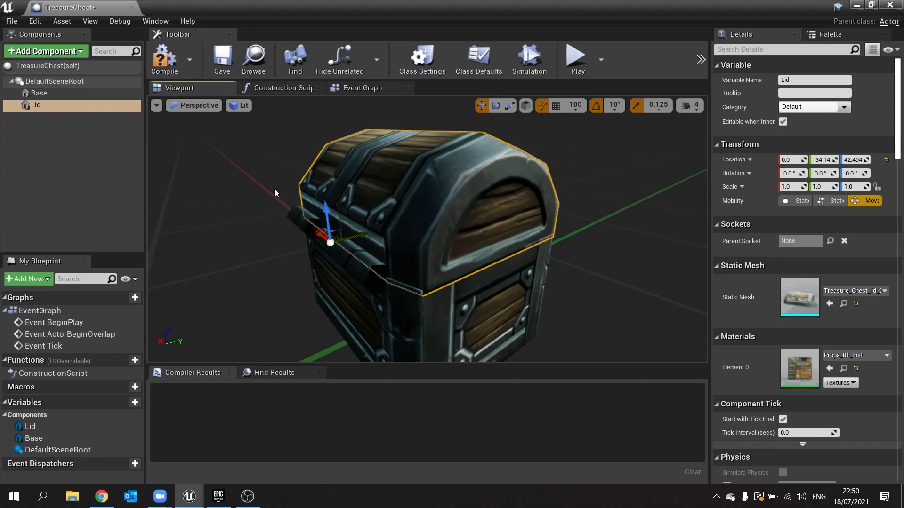
mouse_move(141, 122)
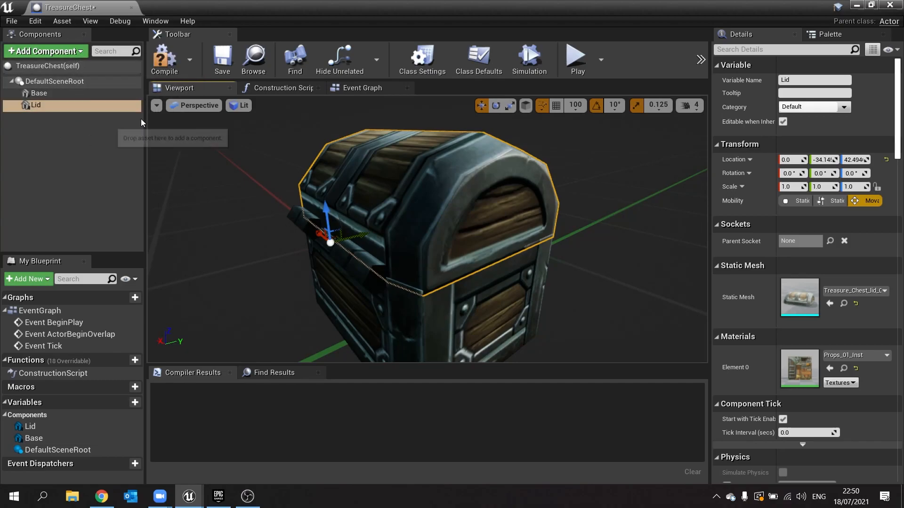
mouse_move(153, 142)
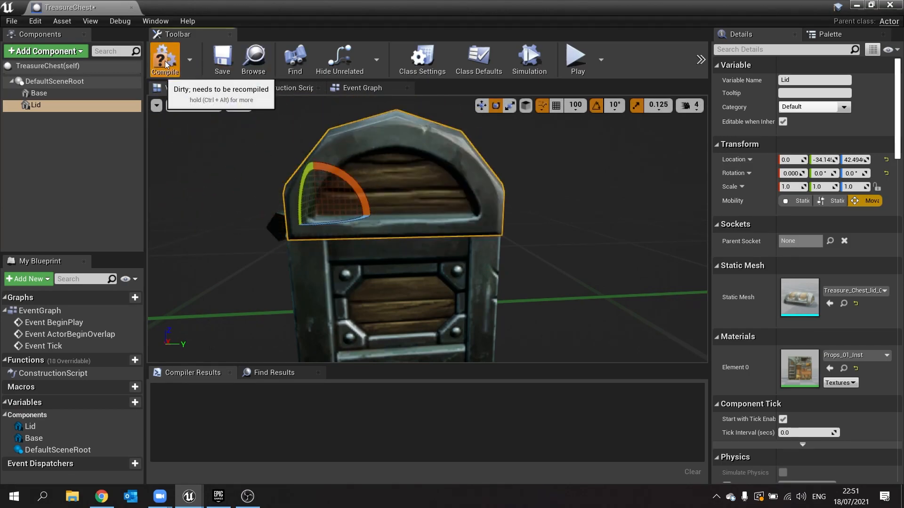
Compile TreasureChest and add a Box Collision component positioned near the chest.
left_click(164, 59)
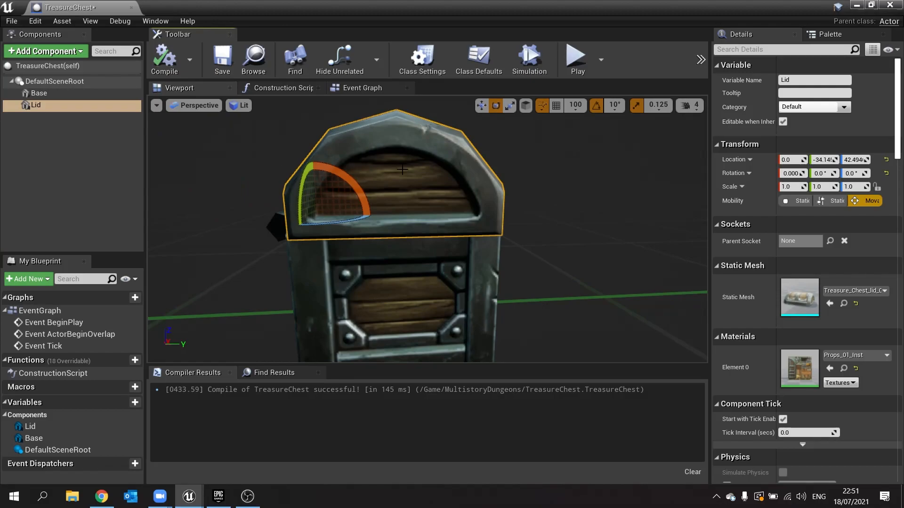
left_click(45, 51)
type("box")
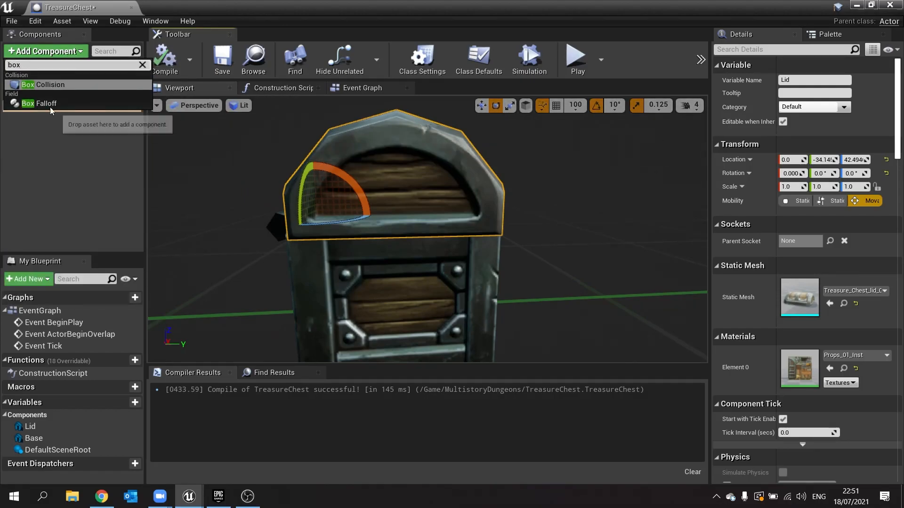
left_click(42, 84)
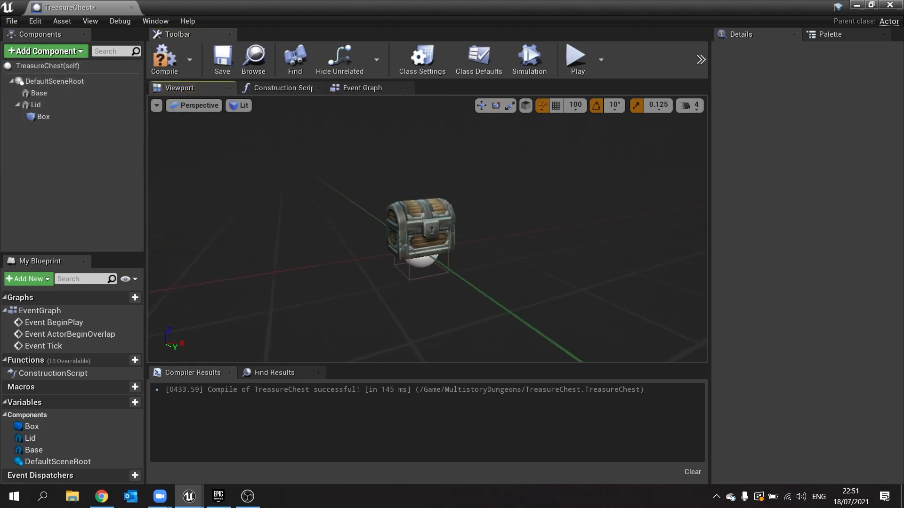
left_click(42, 117)
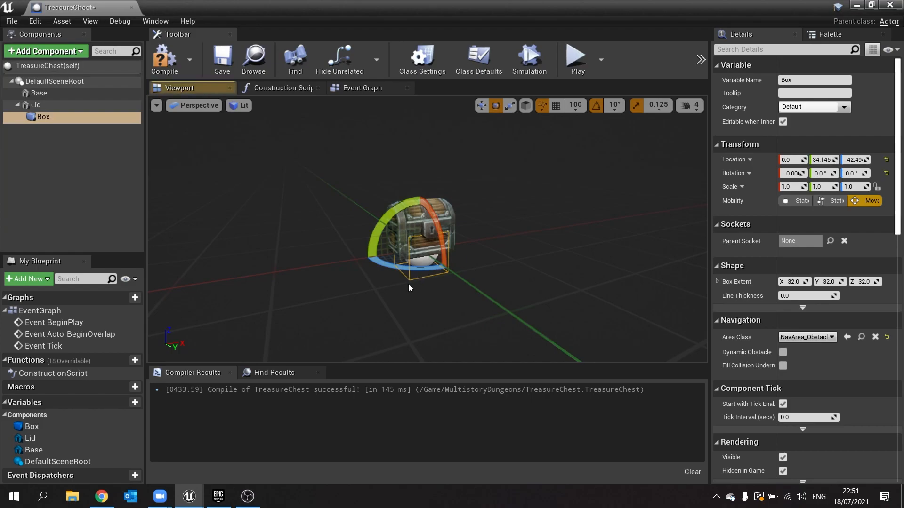
mouse_move(43, 116)
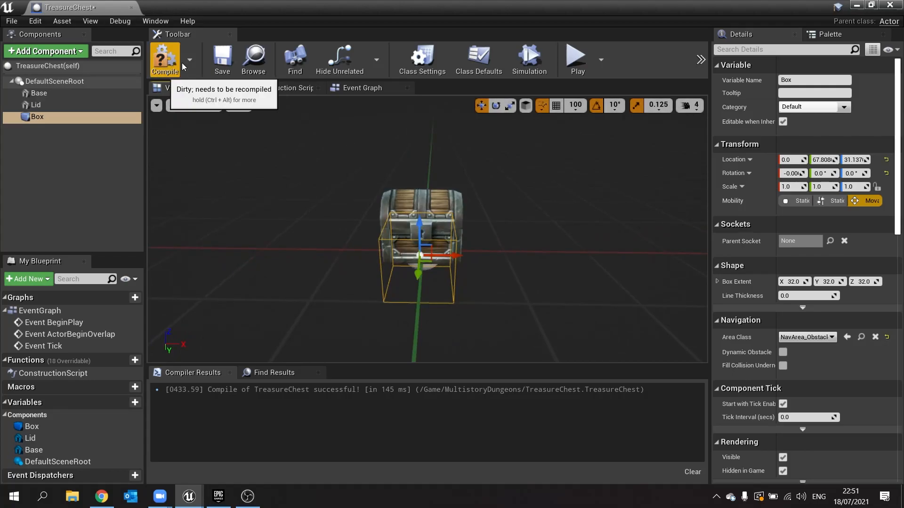
In the Event Graph, add an OpenChest custom event node.
left_click(362, 87)
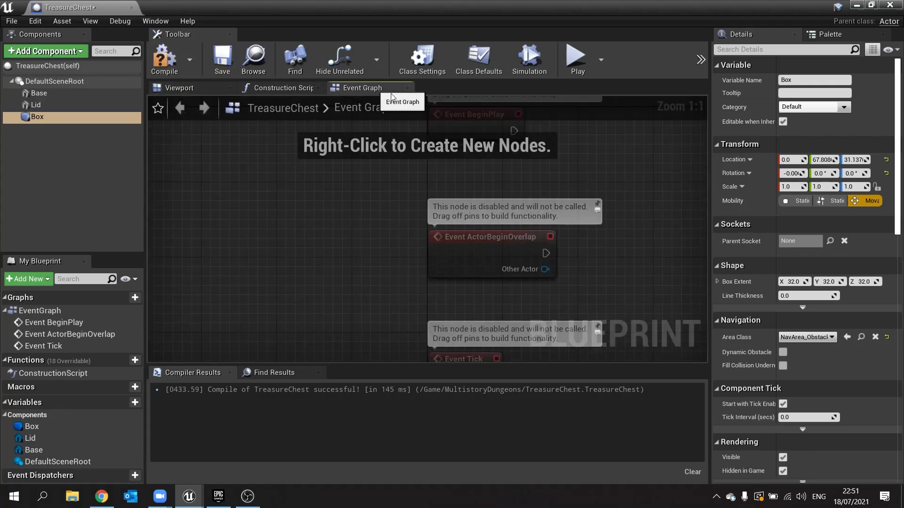
scroll("down", 3)
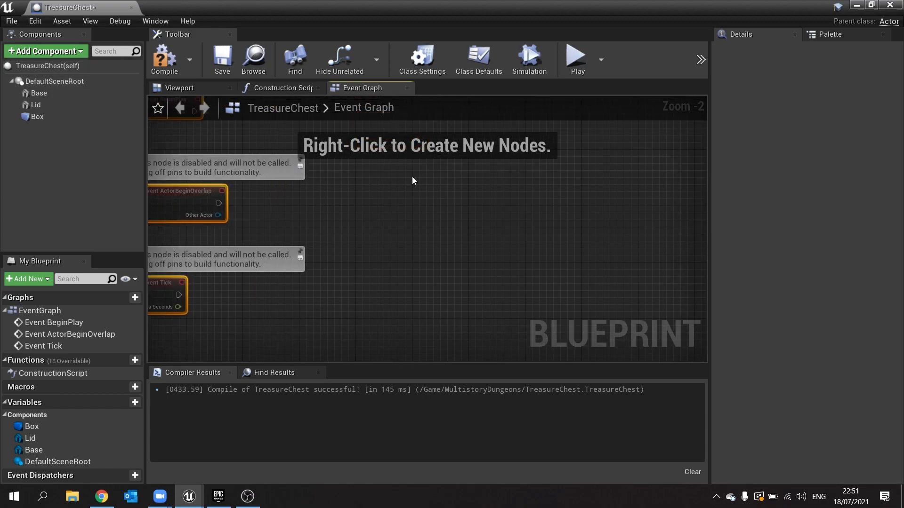
right_click(392, 195)
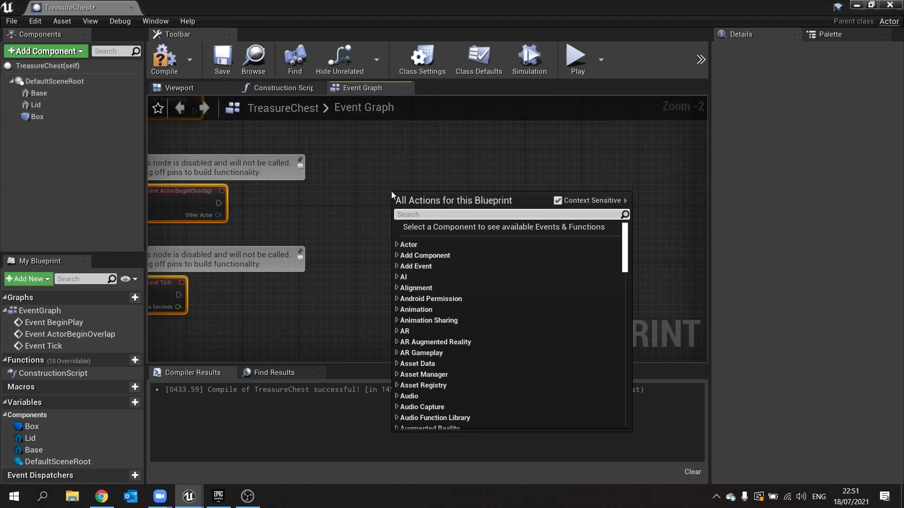
type("custom")
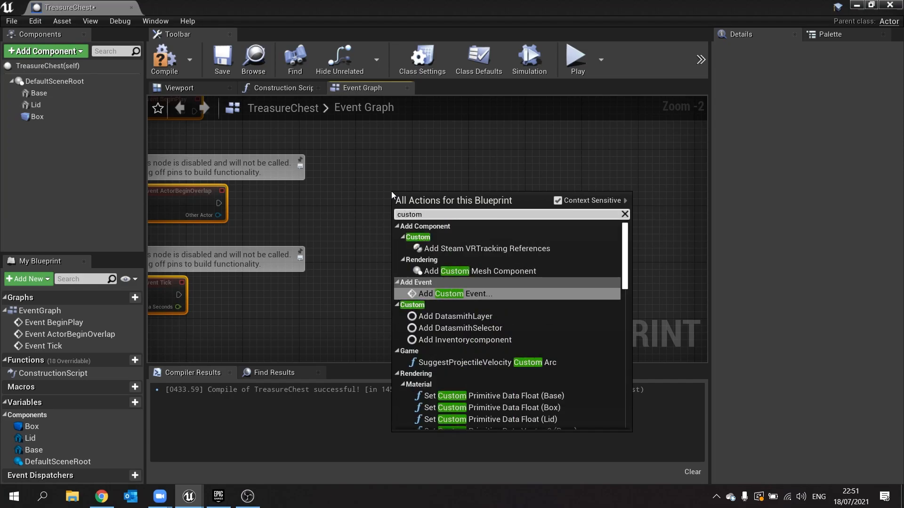
left_click(452, 293)
type("timel")
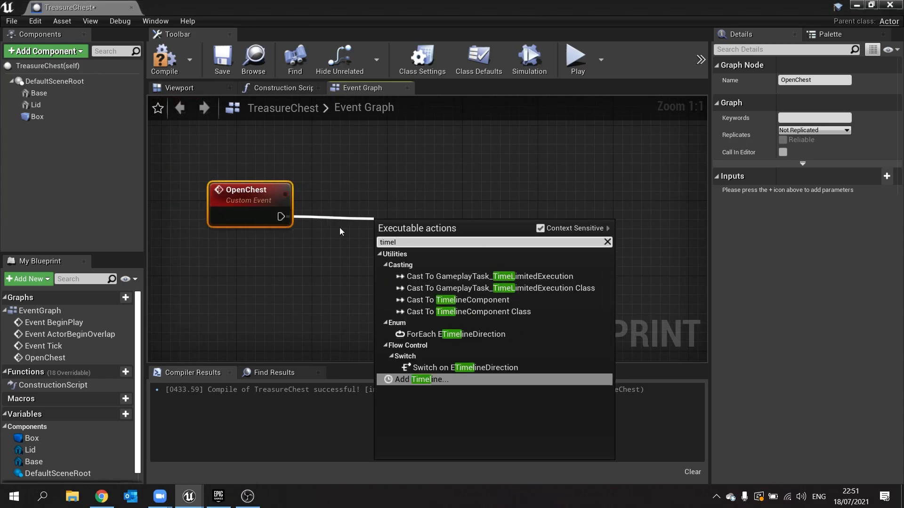
Wire OpenChest into a new Timeline node renamed ChestOpening.
left_click(420, 379)
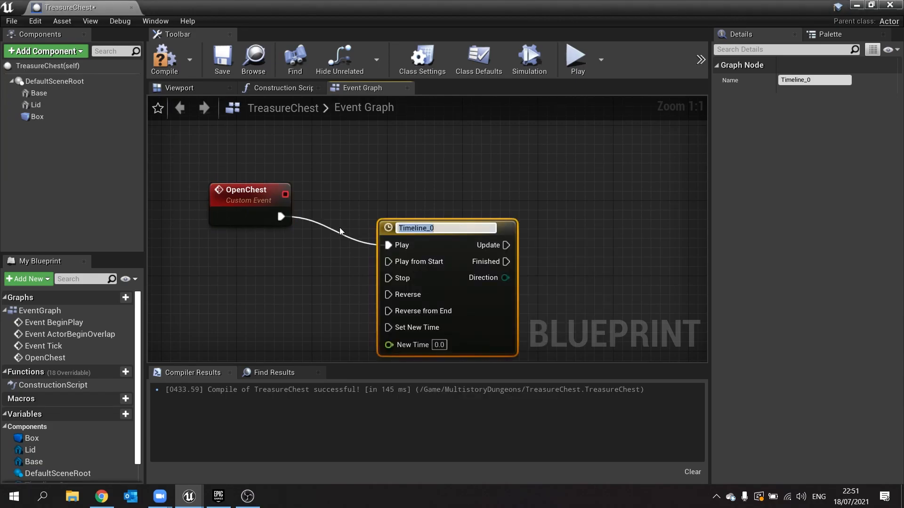
type("ChestOpening")
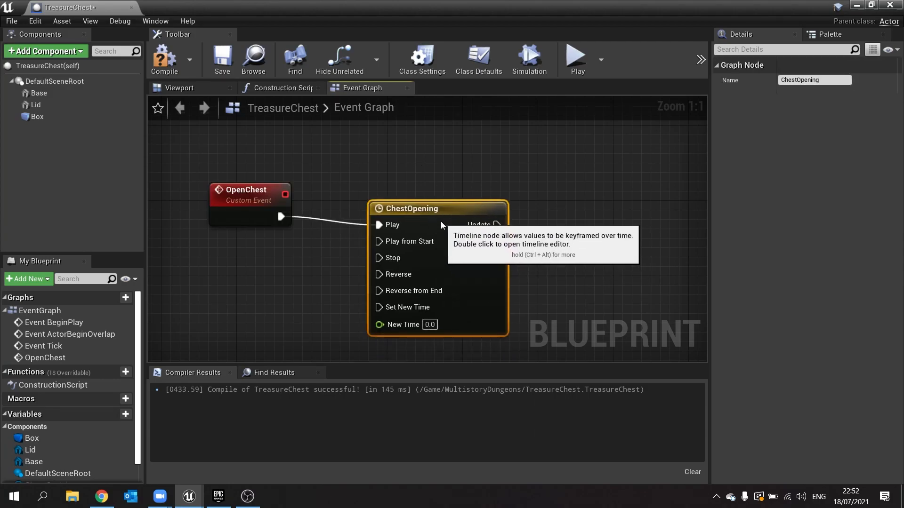
mouse_move(431, 209)
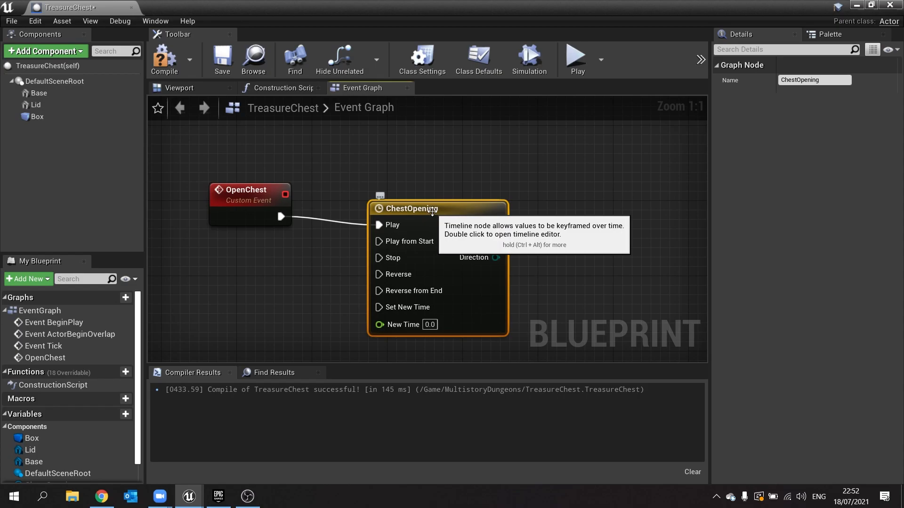
Add a LidPosition float track with keys at (0,0) and (1,1), timeline length 1.00.
double_click(410, 208)
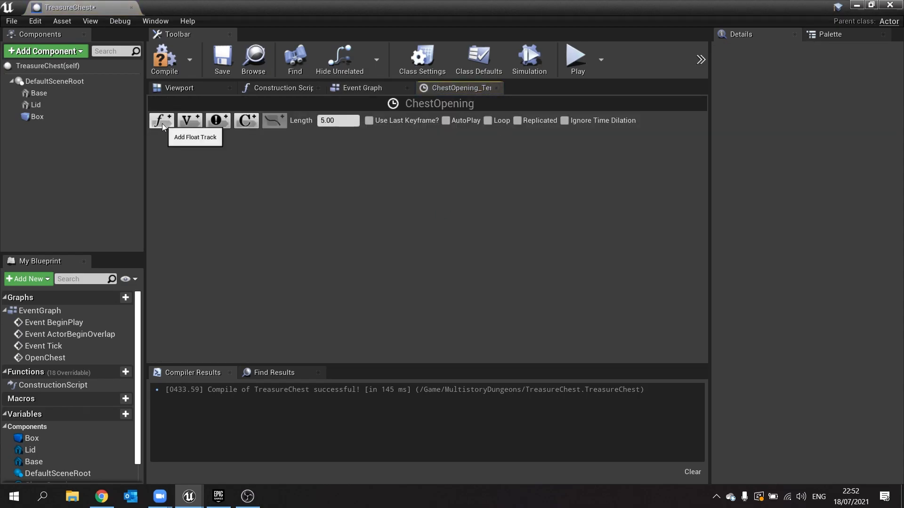
mouse_move(167, 125)
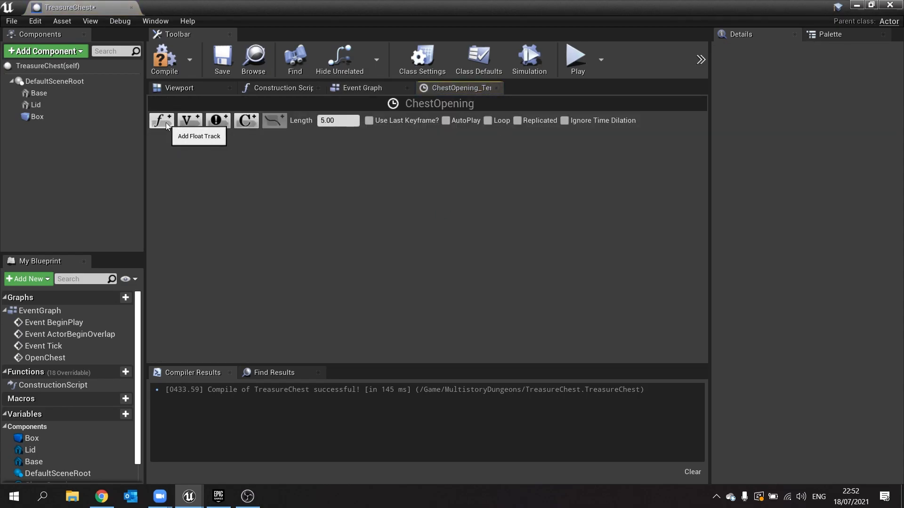
left_click(160, 120)
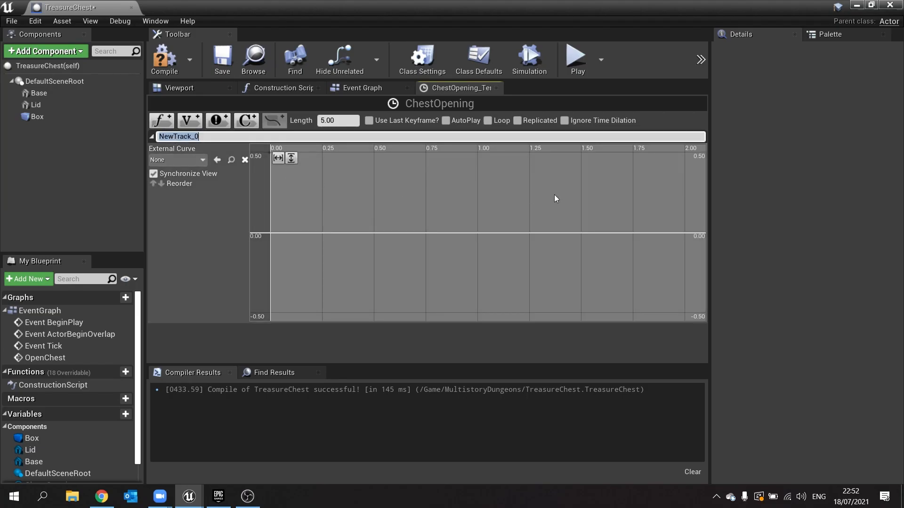
mouse_move(636, 242)
type("LidPosition")
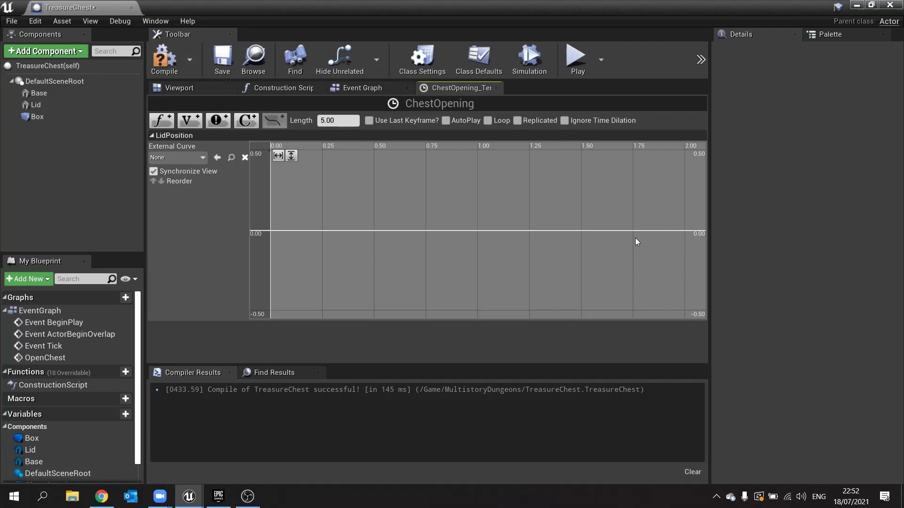
mouse_move(638, 224)
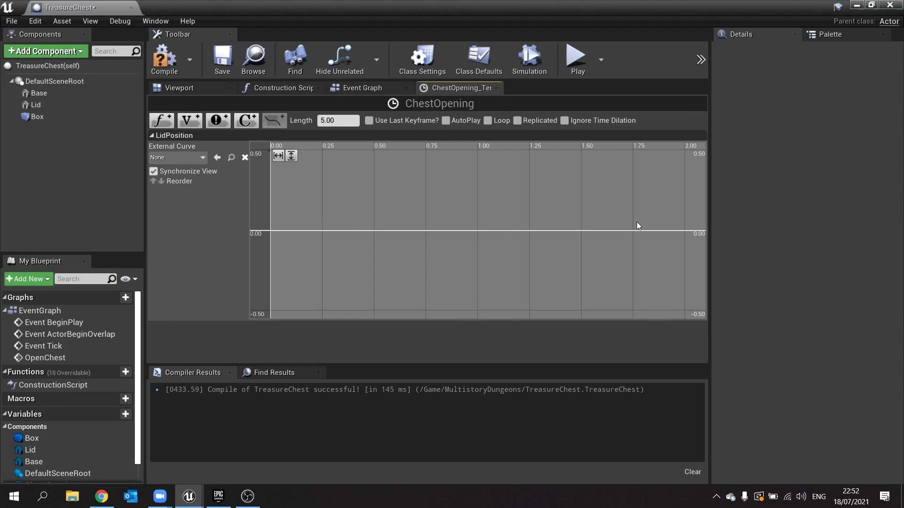
mouse_move(270, 233)
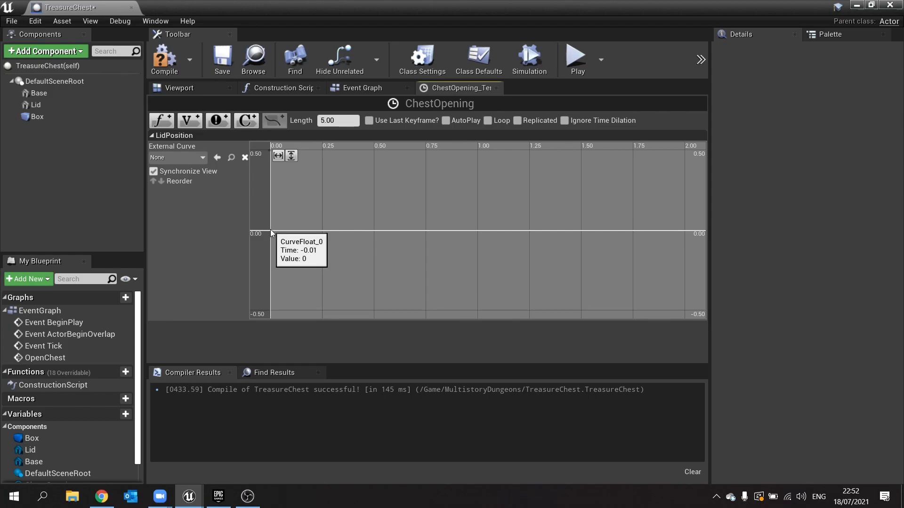
left_click(270, 231)
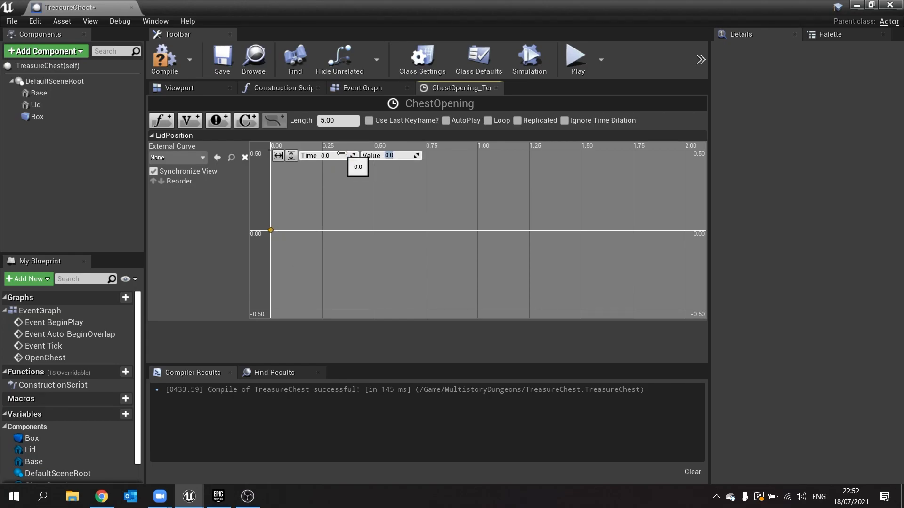
mouse_move(426, 225)
type("1")
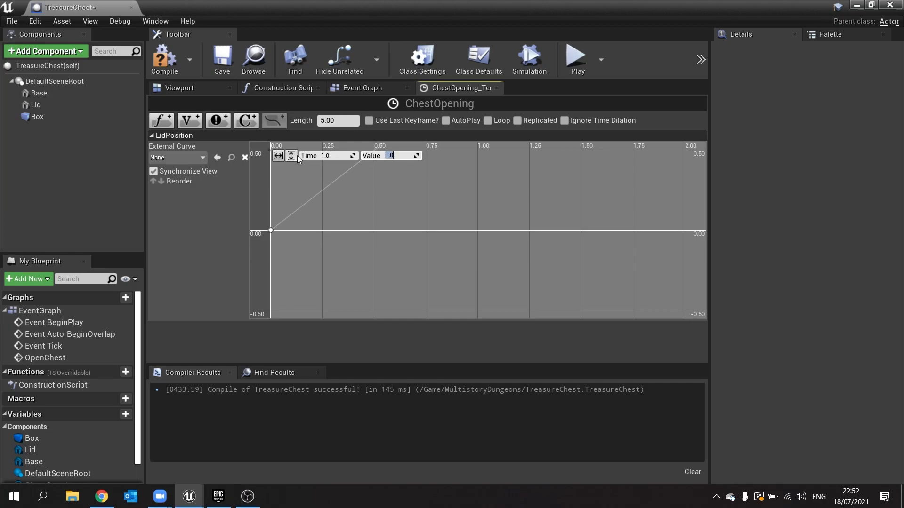
left_click(276, 155)
type("1")
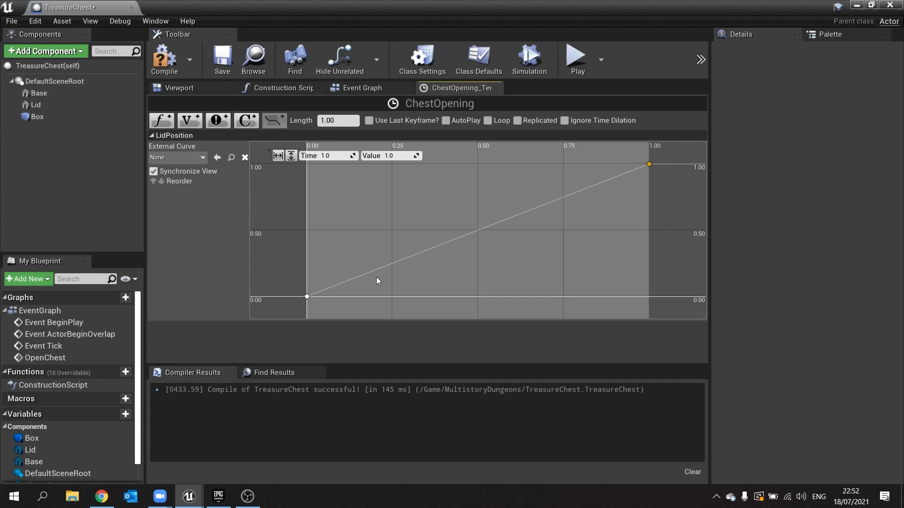
mouse_move(385, 255)
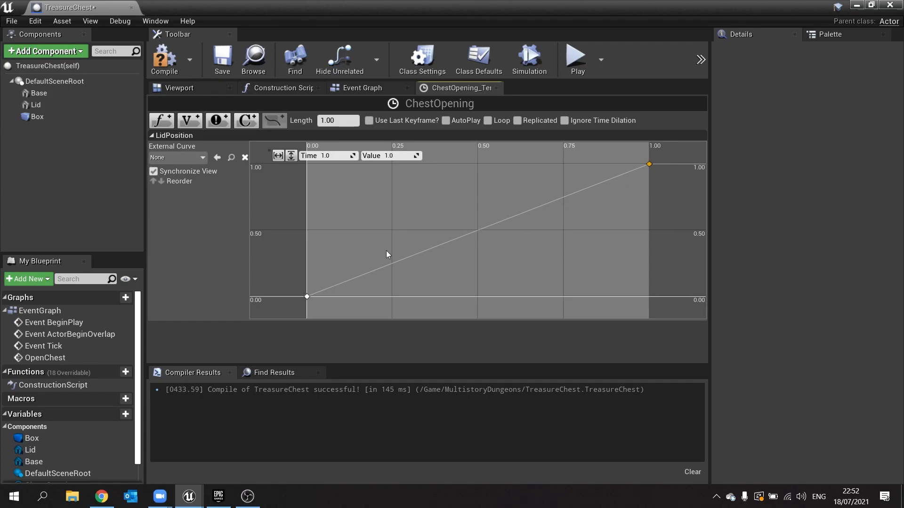
mouse_move(307, 297)
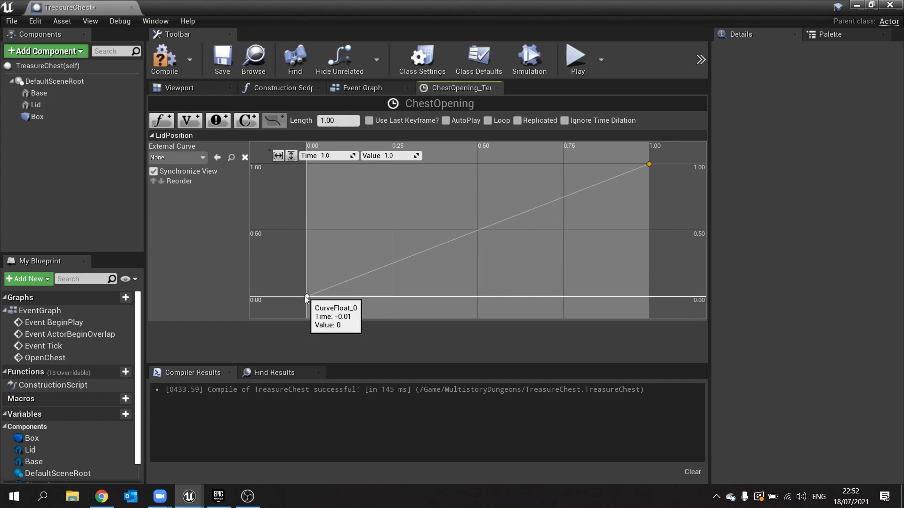
mouse_move(497, 209)
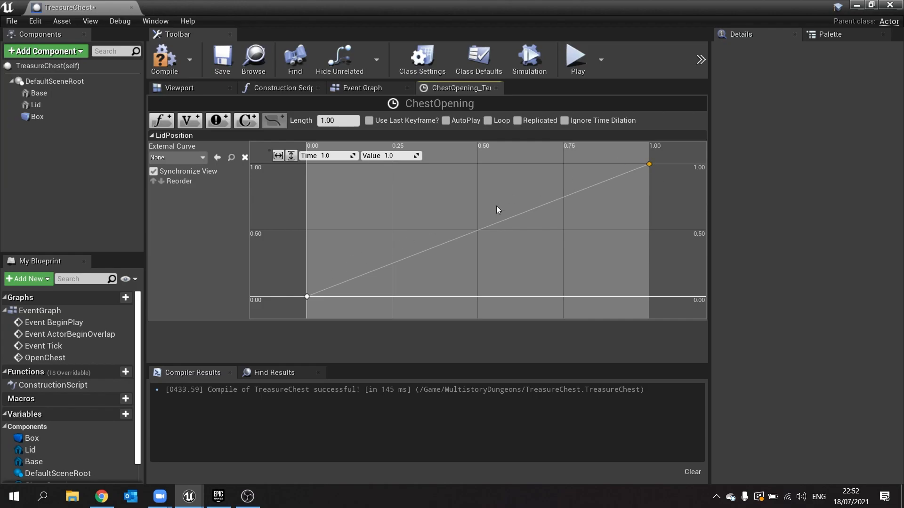
mouse_move(659, 158)
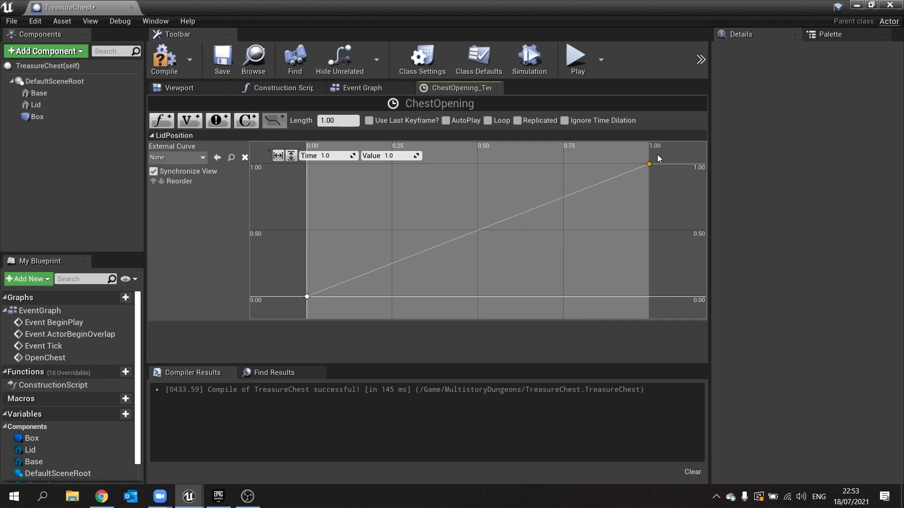
mouse_move(452, 221)
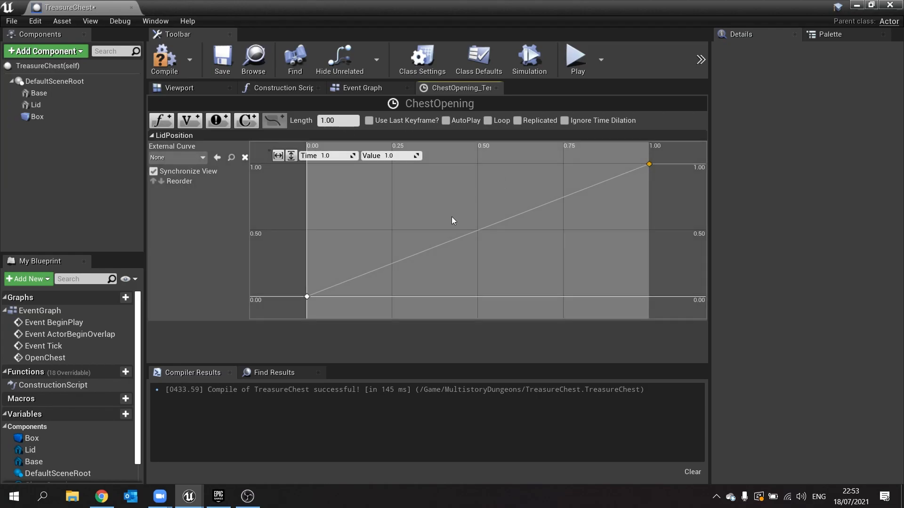
Drive a SetRelativeRotation on Lid from ChestOpening's Update, scaled by Lid Position.
left_click(363, 88)
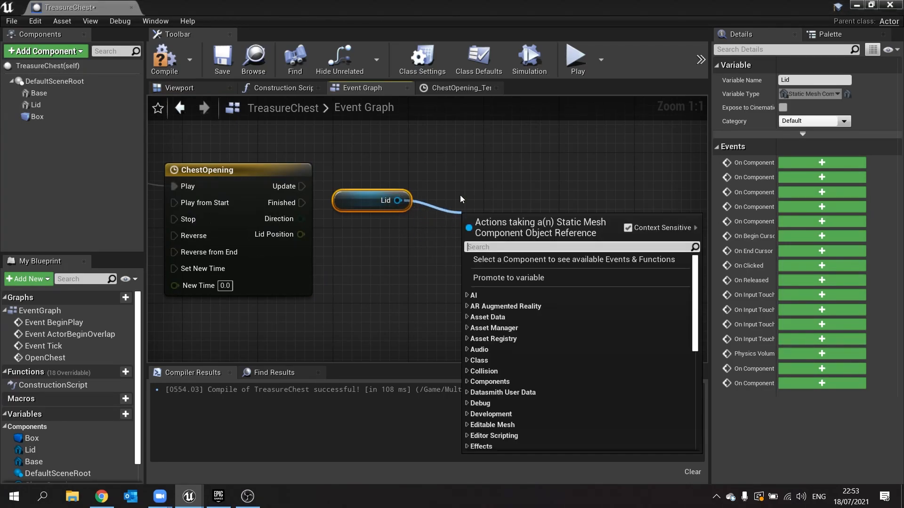
type("set rela")
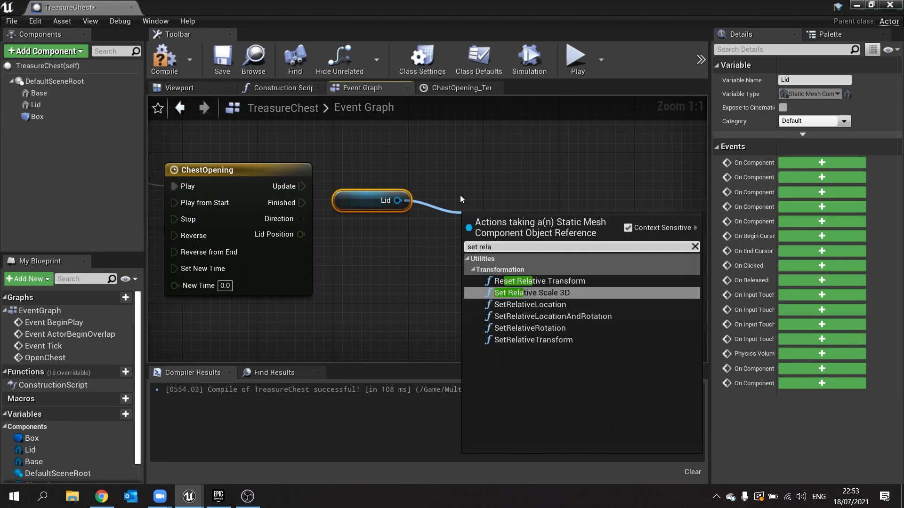
left_click(528, 328)
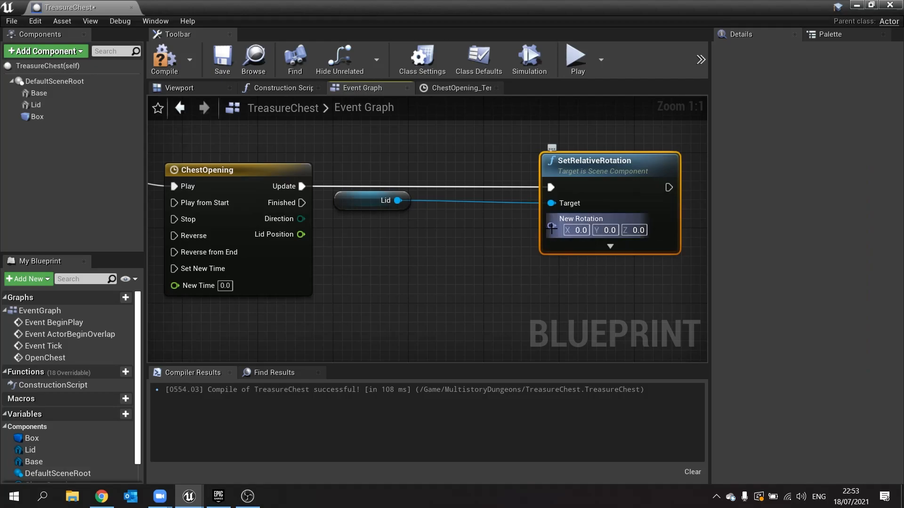
mouse_move(279, 235)
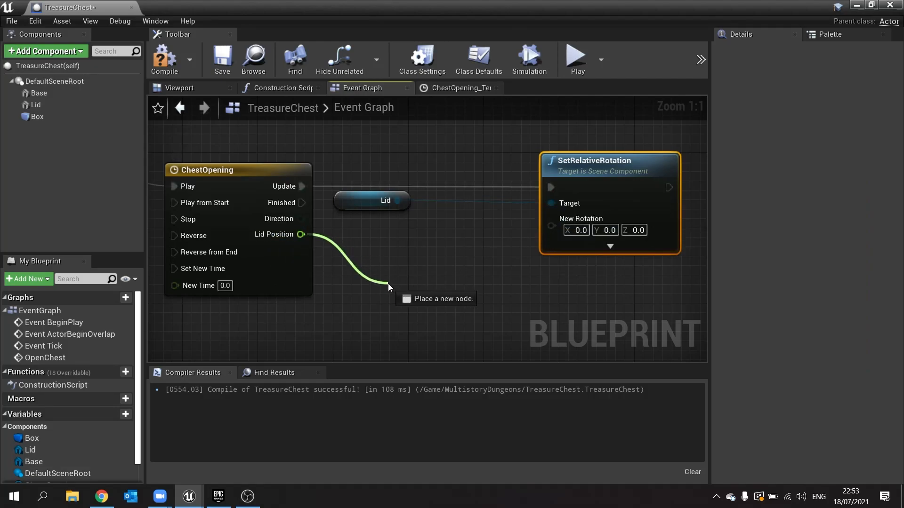
left_click(387, 287)
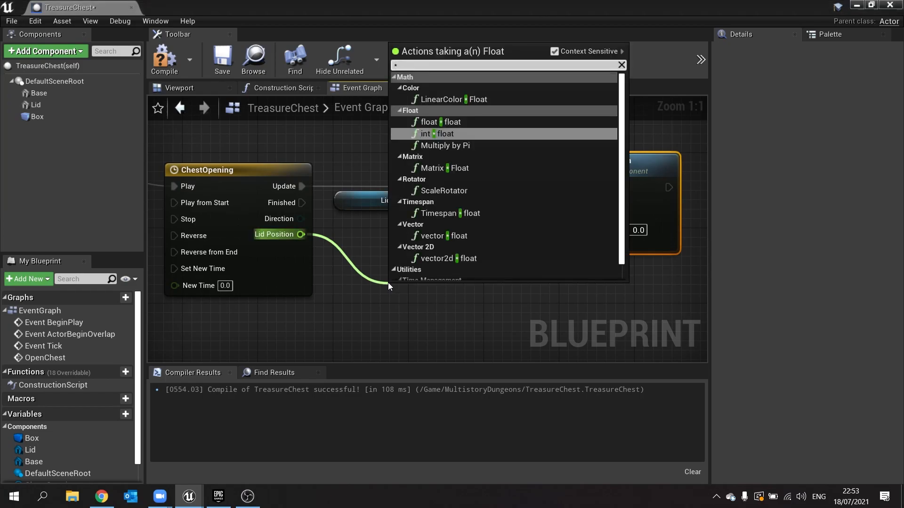
mouse_move(451, 206)
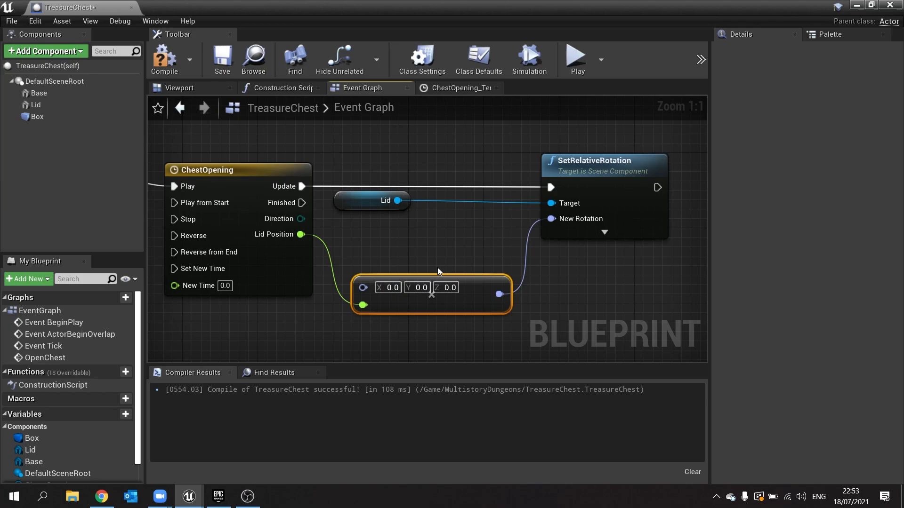
mouse_move(399, 295)
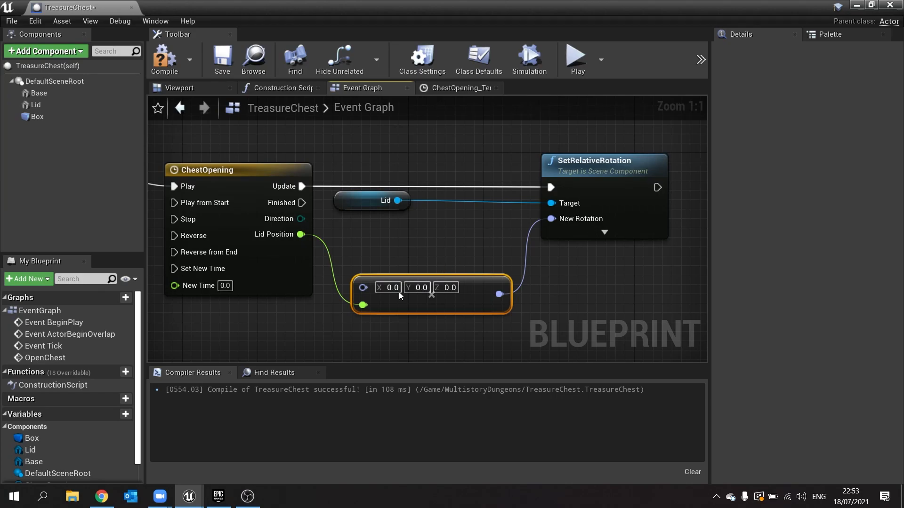
Find the open angle by rotating Lid, reset it to zero, and set the scale X to -120.
left_click(179, 87)
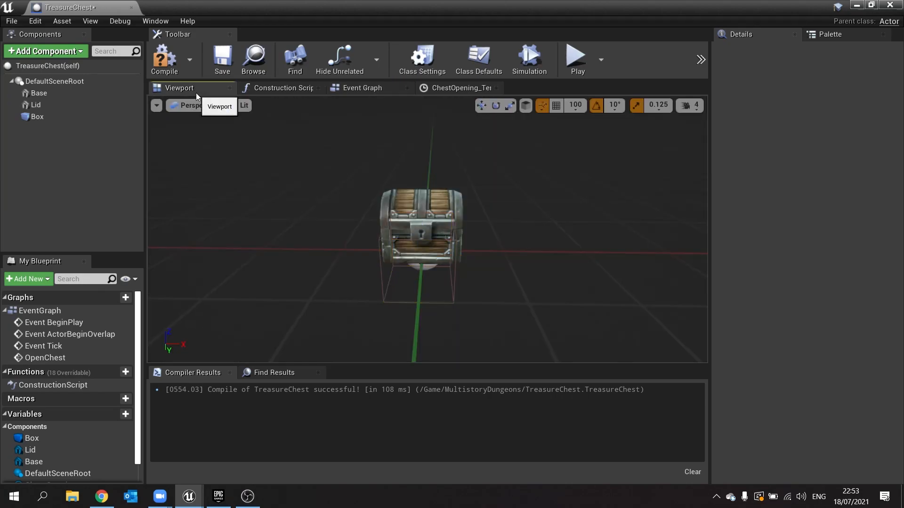
left_click(35, 104)
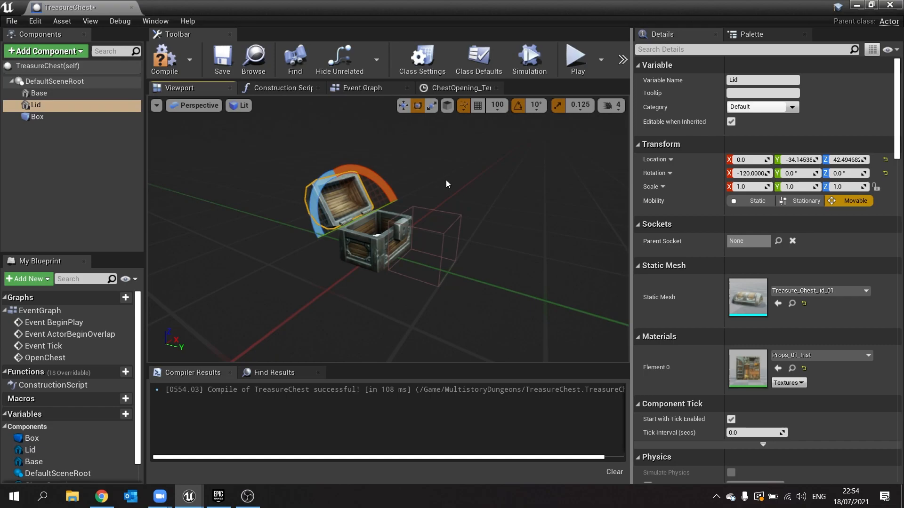
mouse_move(886, 174)
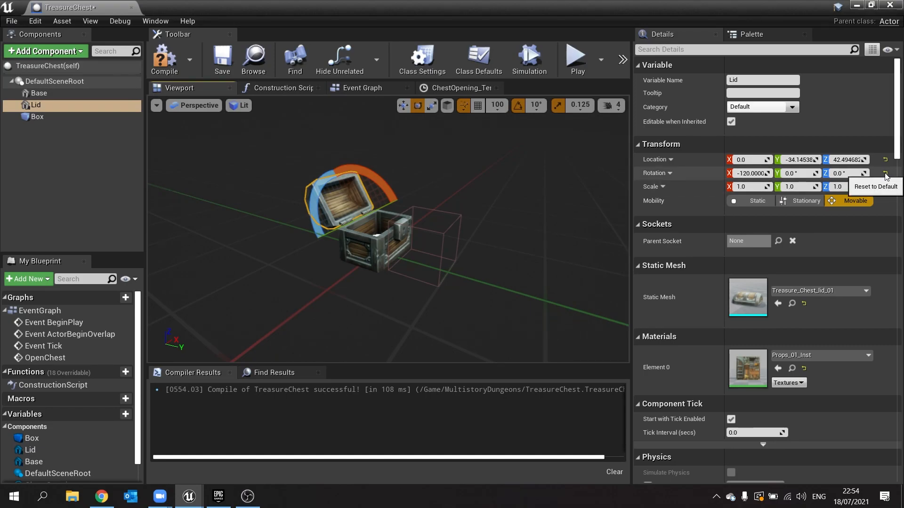
left_click(361, 88)
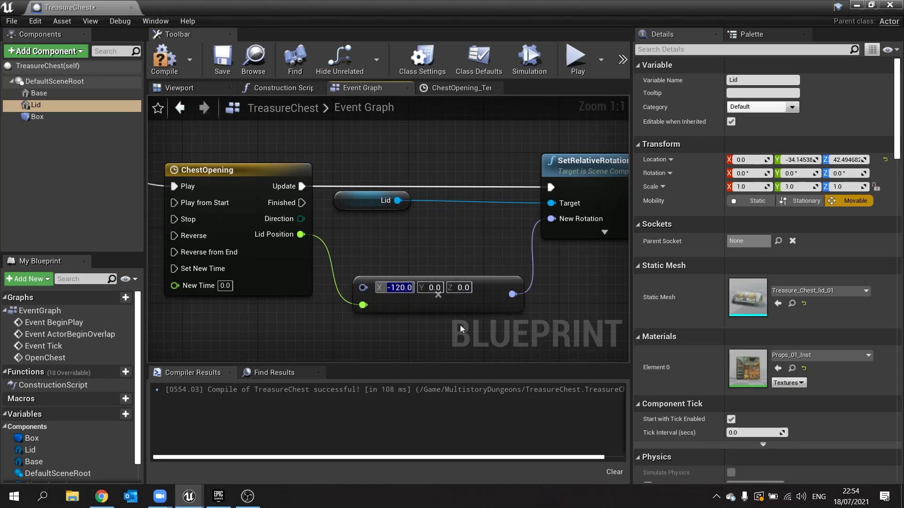
mouse_move(299, 234)
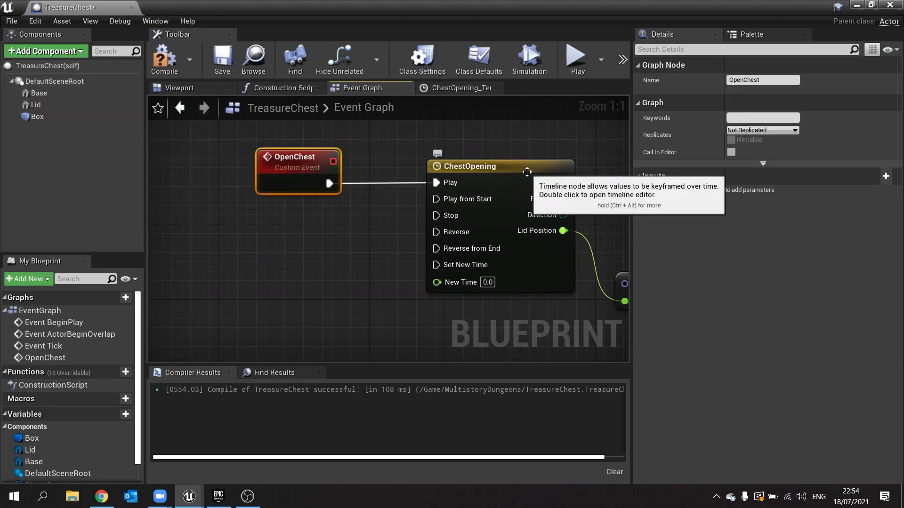
Compare ActorBeginOverlap's Other Actor with Get Player Character, branching True to Open Chest.
scroll("down", 3)
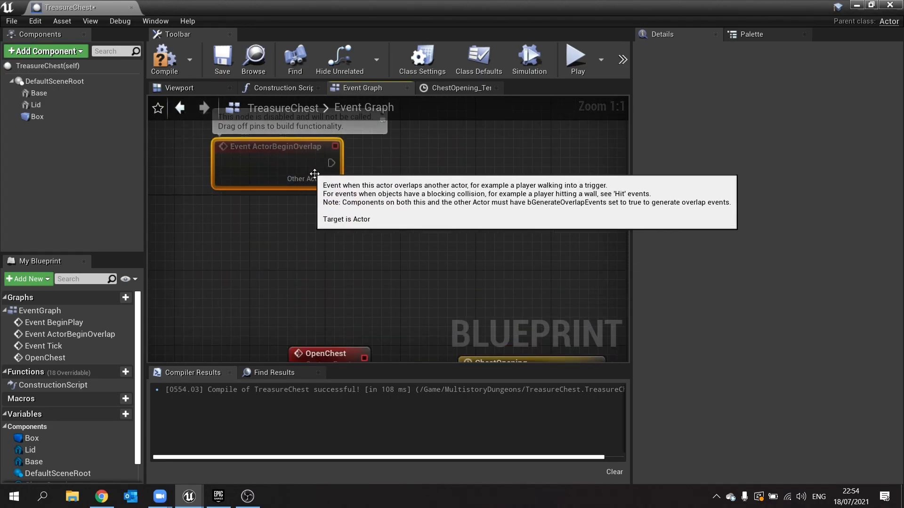
left_click_drag(332, 179, 392, 247)
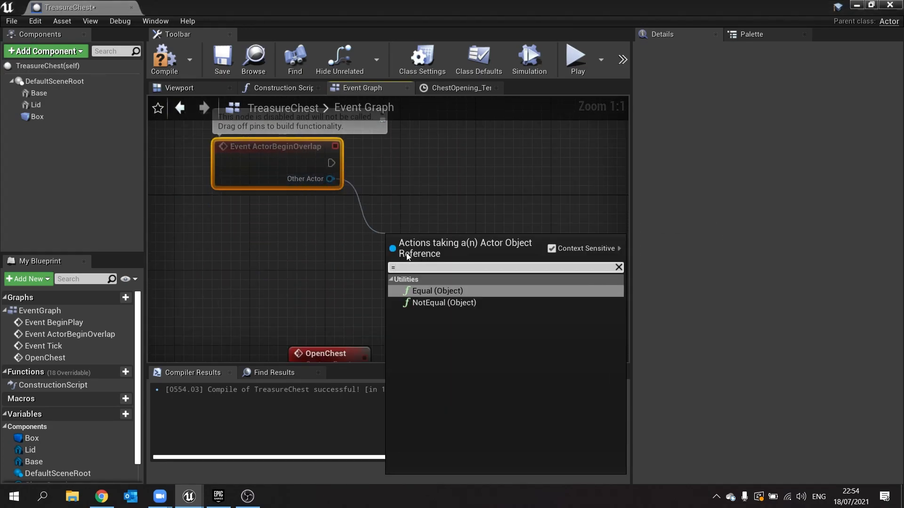
left_click(436, 290)
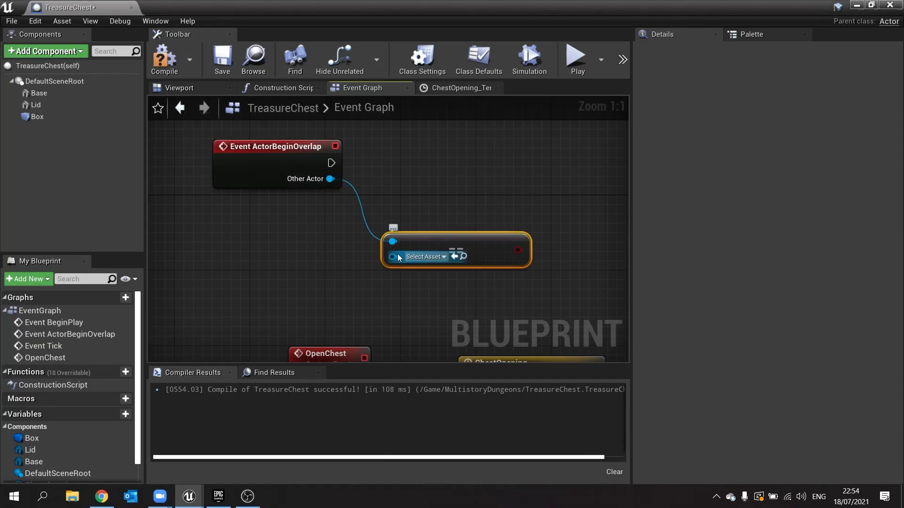
mouse_move(389, 267)
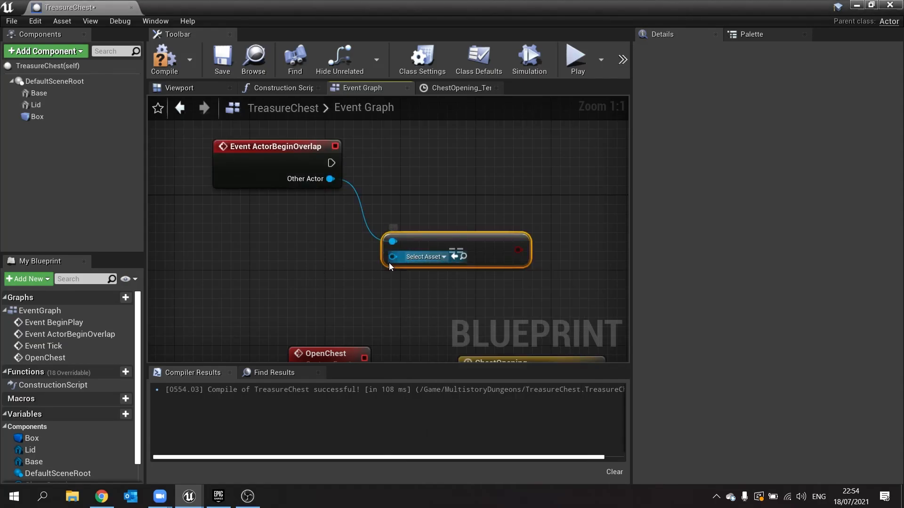
type("get p")
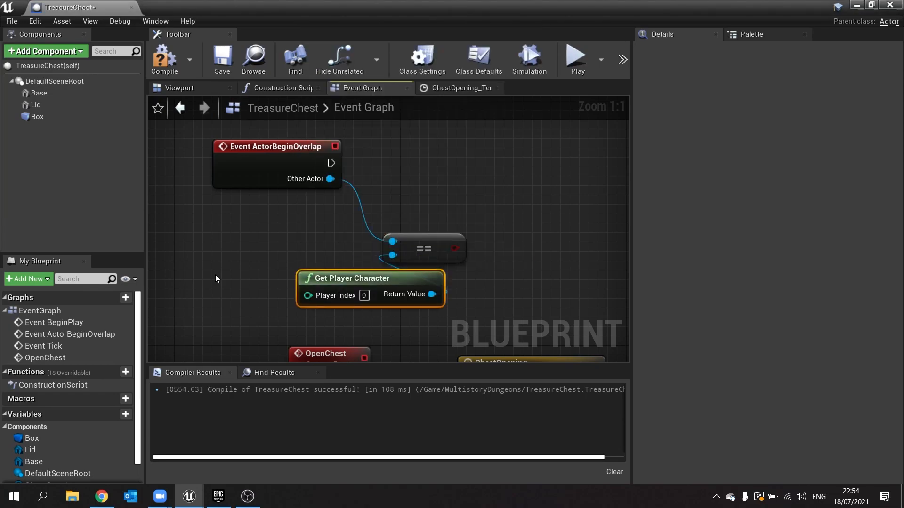
left_click_drag(369, 278, 219, 259)
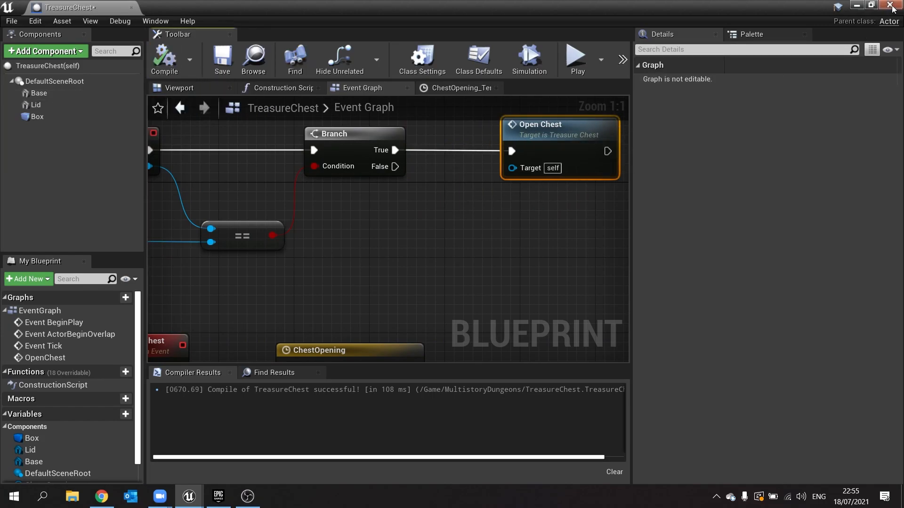
left_click(892, 6)
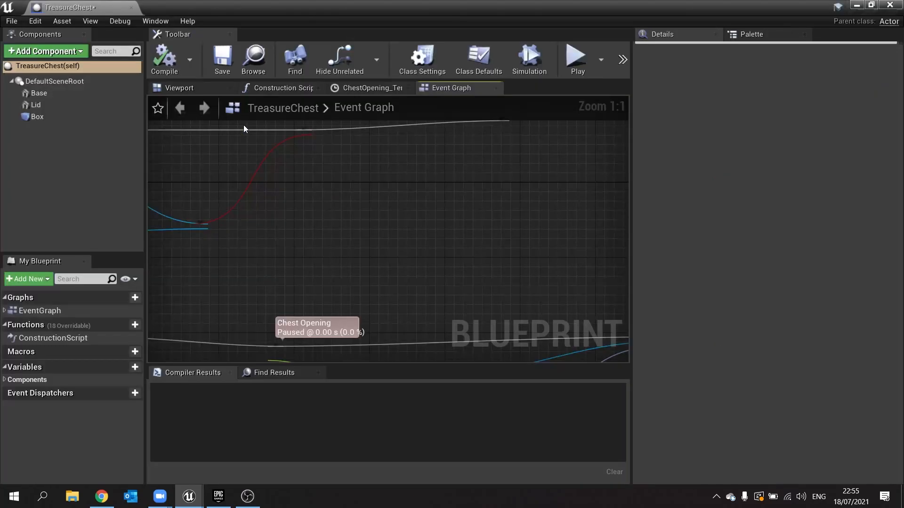
Add bump and dip keys to the LidPosition curve and set the later keys to Auto interpolation.
left_click(478, 57)
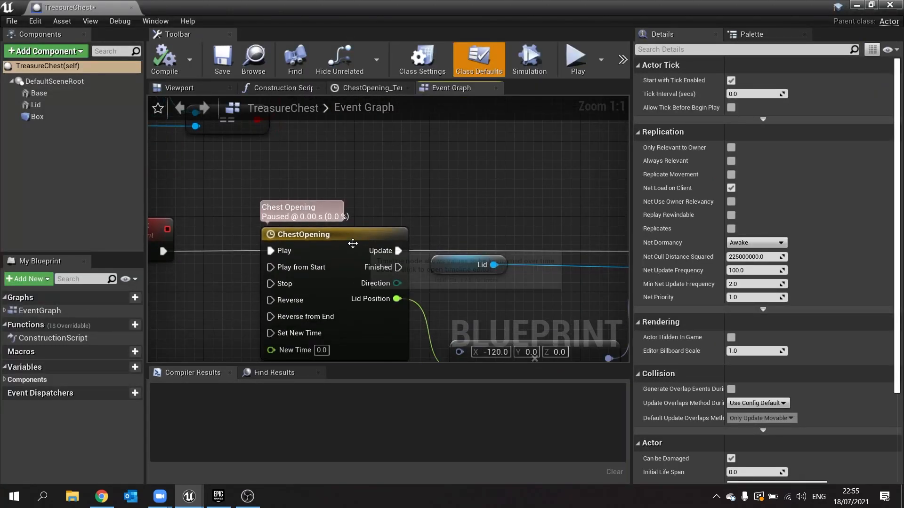
left_click(369, 87)
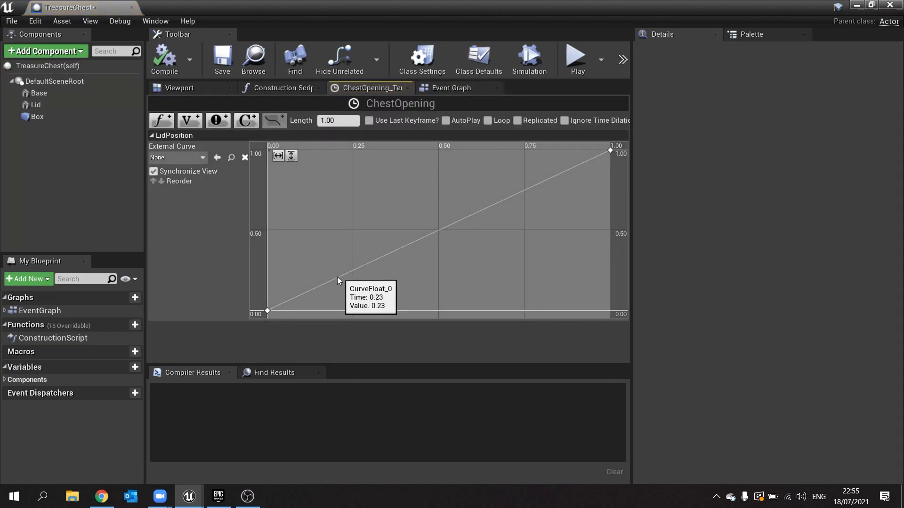
mouse_move(299, 299)
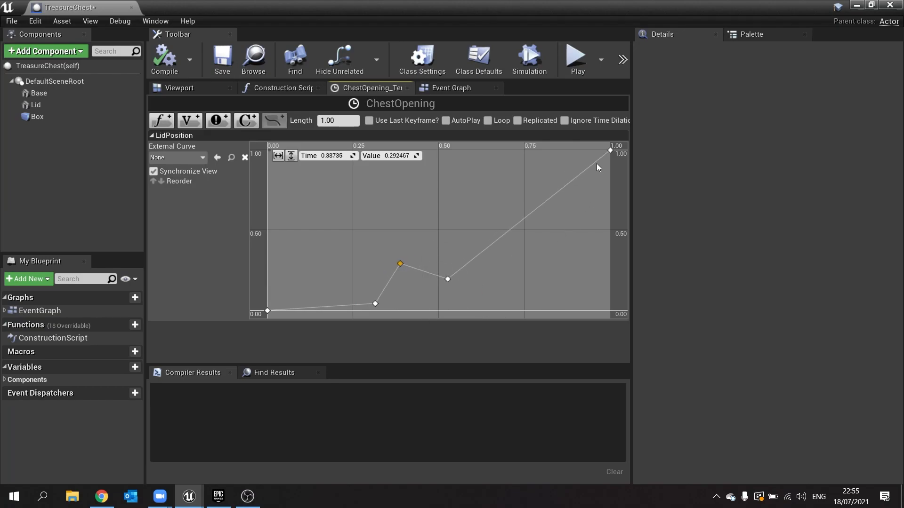
left_click(608, 151)
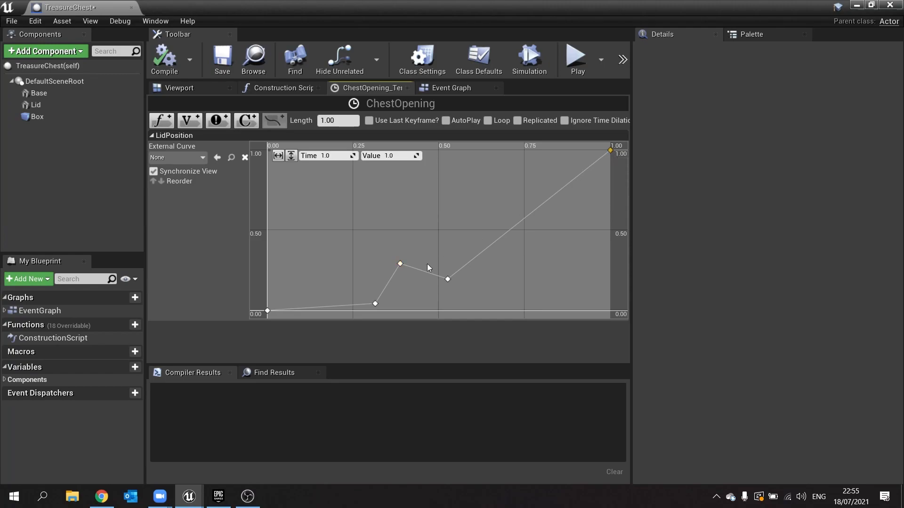
left_click(446, 279)
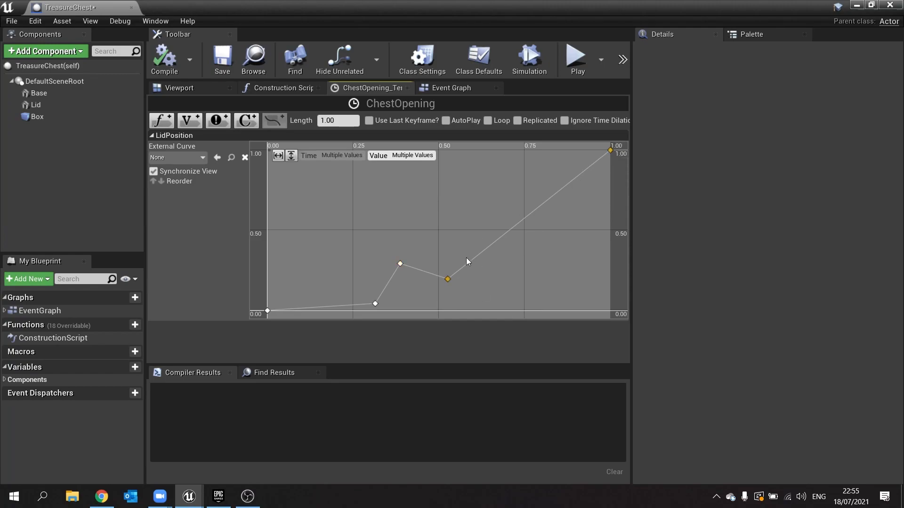
right_click(446, 279)
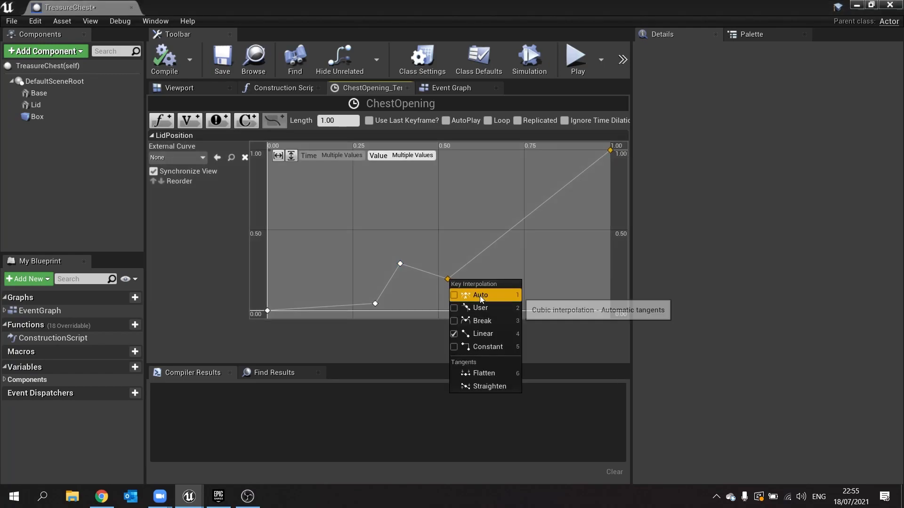
left_click(480, 295)
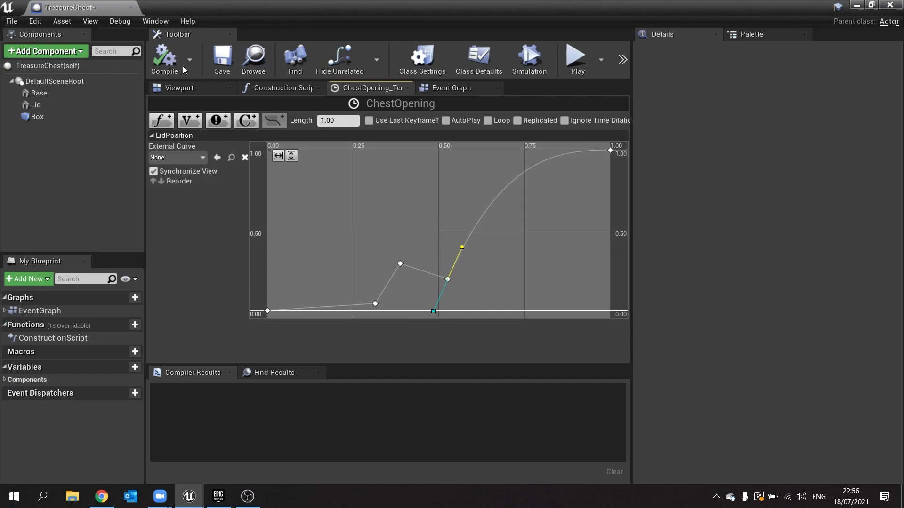
mouse_move(579, 258)
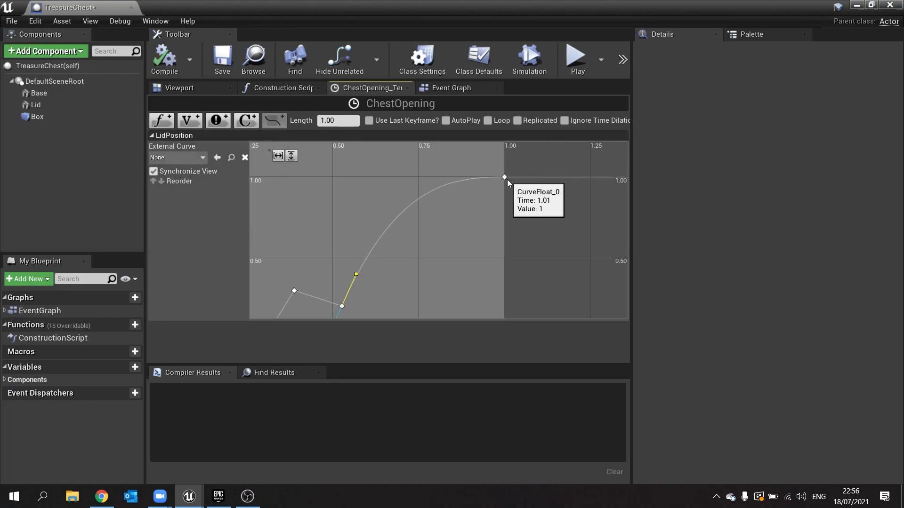
mouse_move(500, 178)
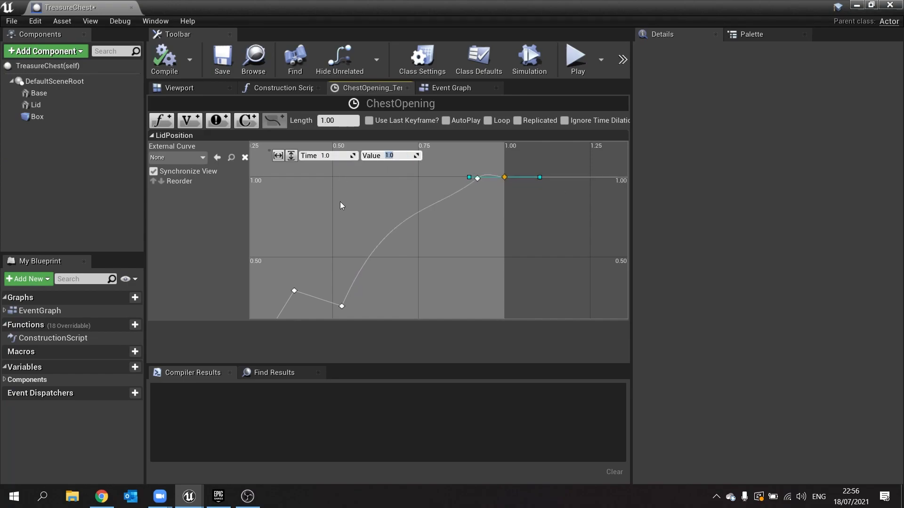
mouse_move(503, 178)
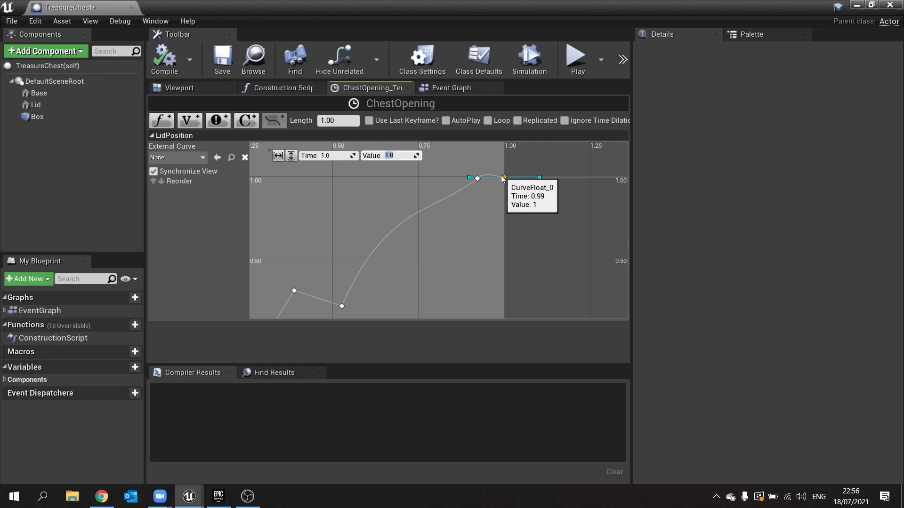
Set the end key to Auto interpolation, add a slight overshoot key above 1.0, and compile TreasureChest.
right_click(503, 177)
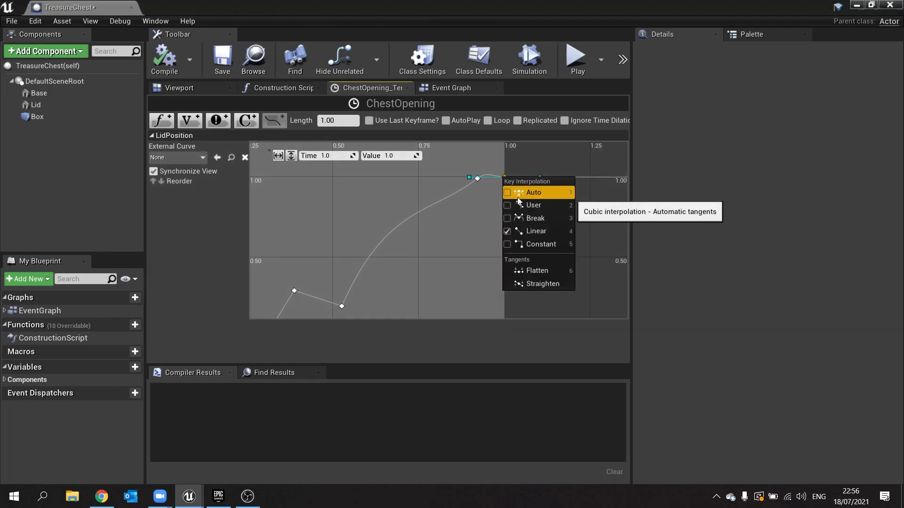
left_click(532, 192)
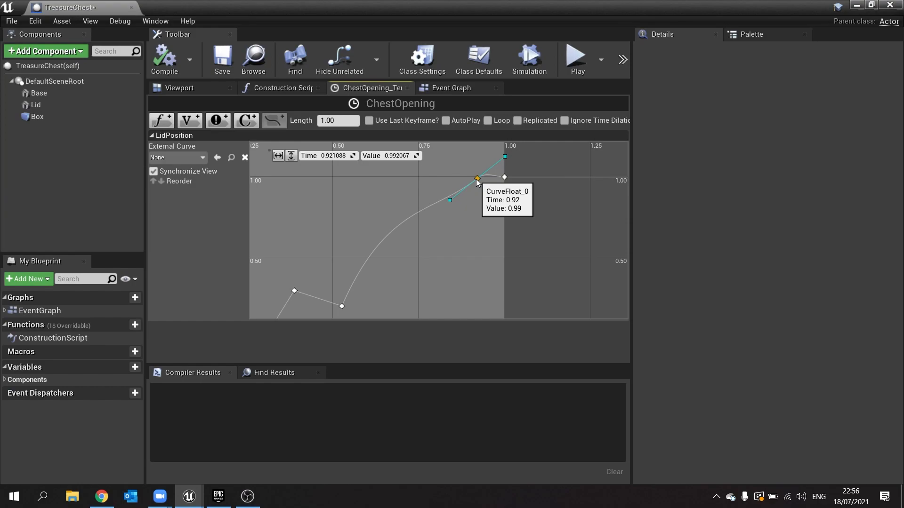
mouse_move(505, 158)
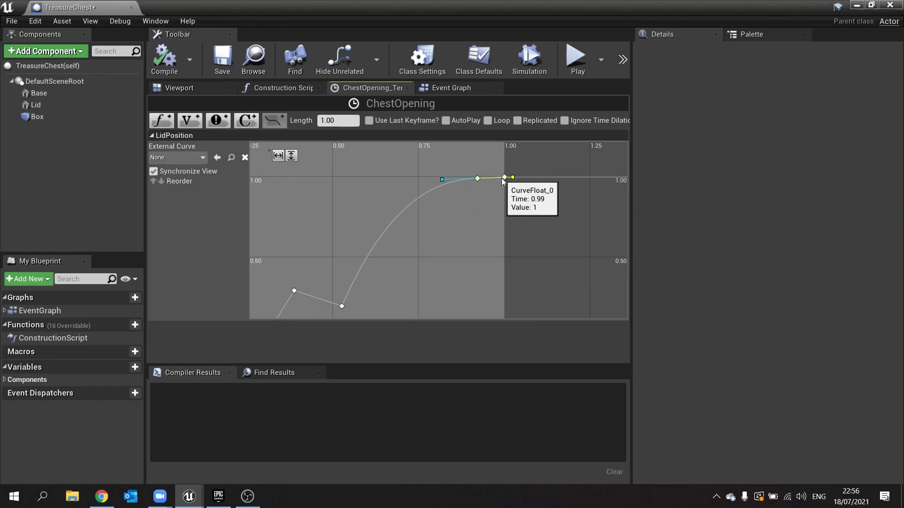
mouse_move(490, 202)
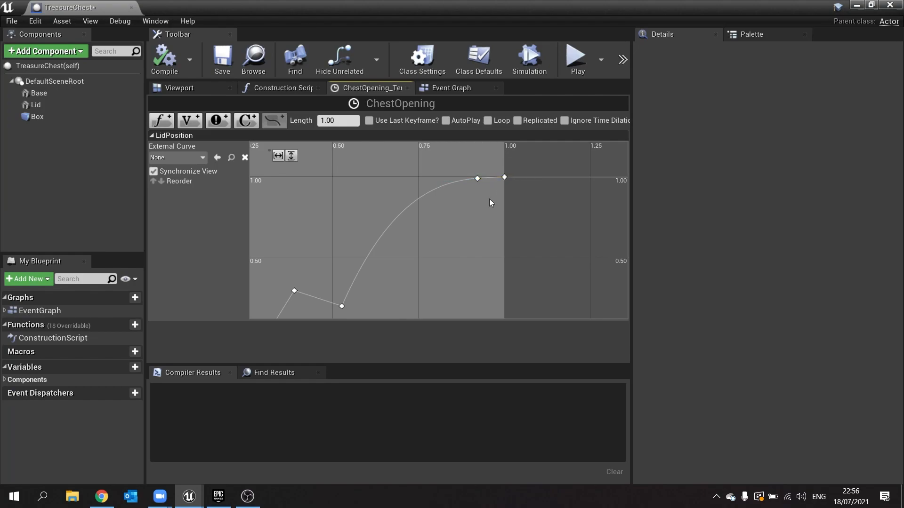
left_click(491, 194)
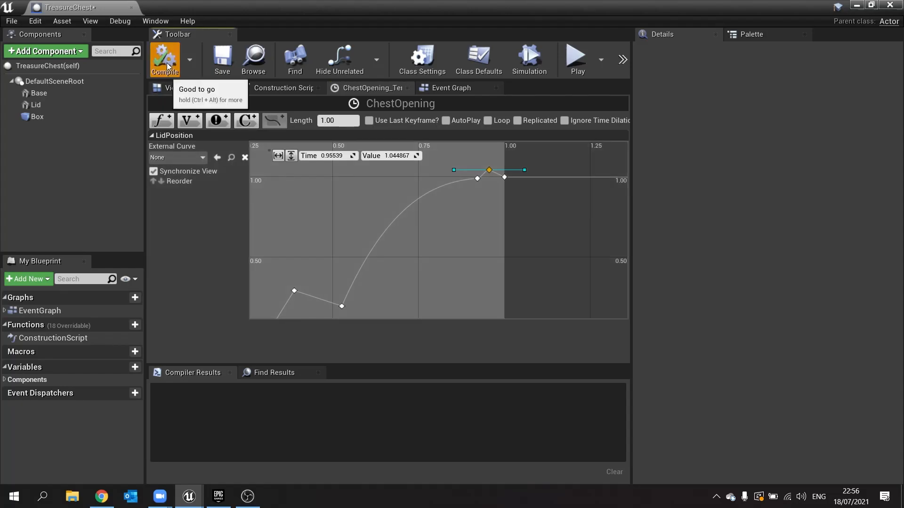
left_click(163, 60)
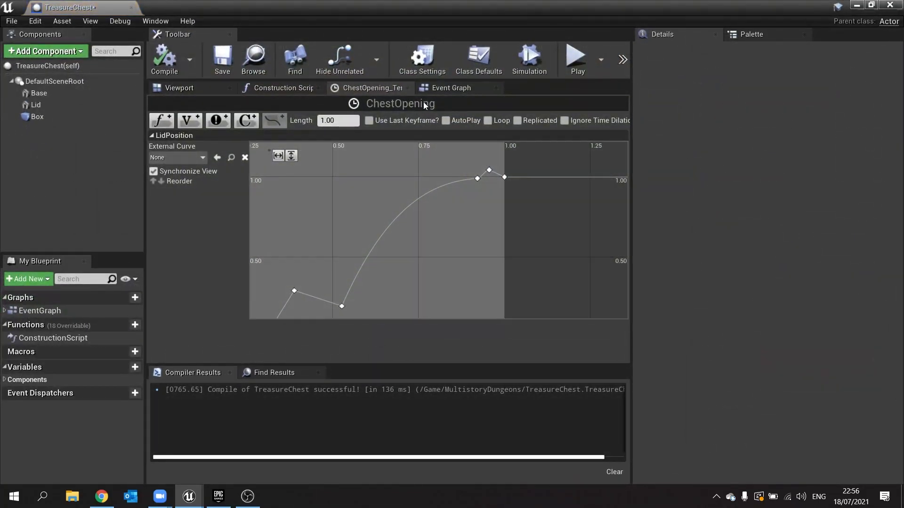
Add a CloseChest custom event in the event graph that reverses the ChestOpening timeline.
left_click(451, 88)
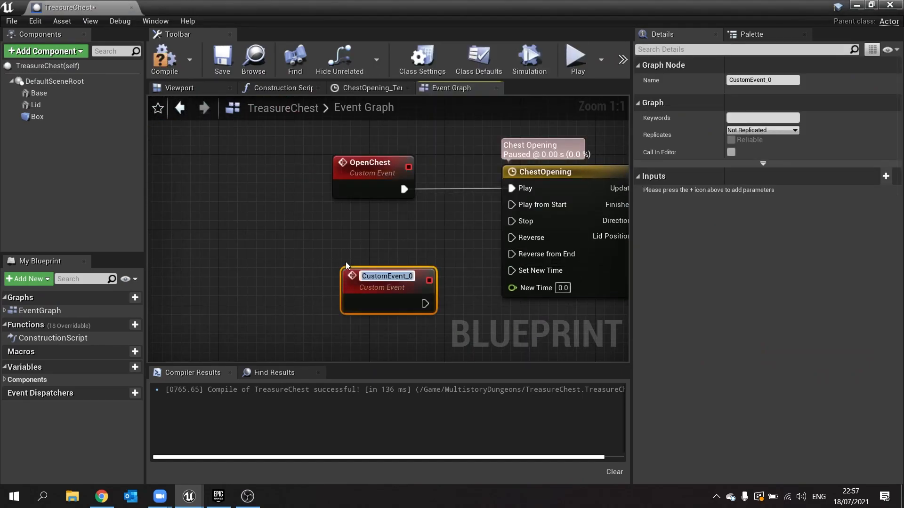
type("CloseChest")
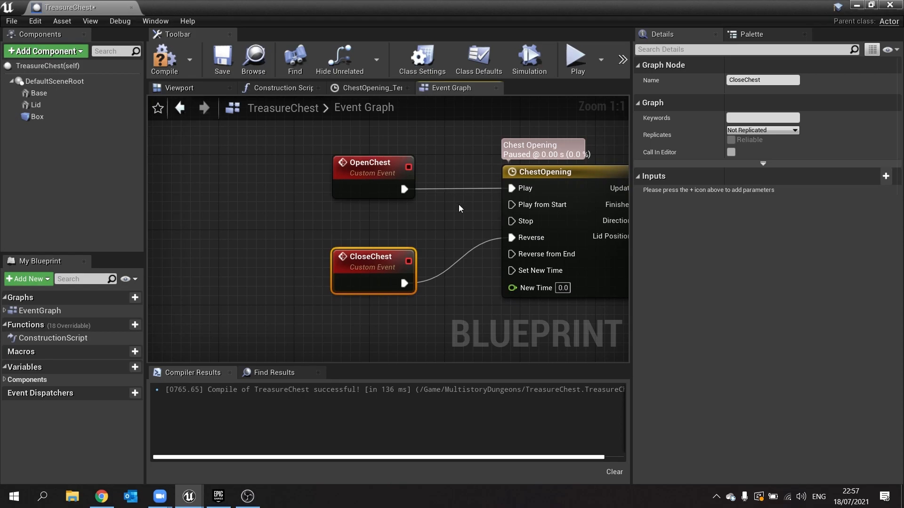
scroll("down", 3)
type("end")
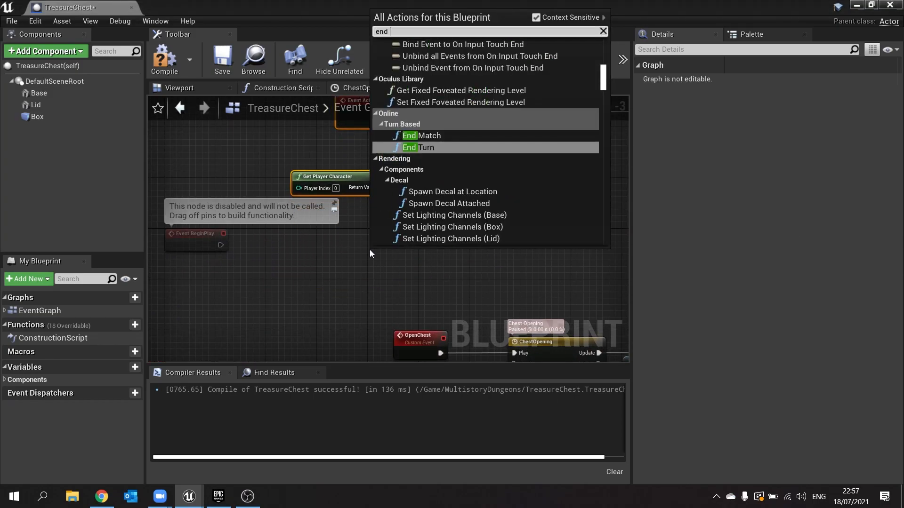
Add Event ActorEndOverlap with a player-check Branch calling Close Chest, then play the level.
type("overlap")
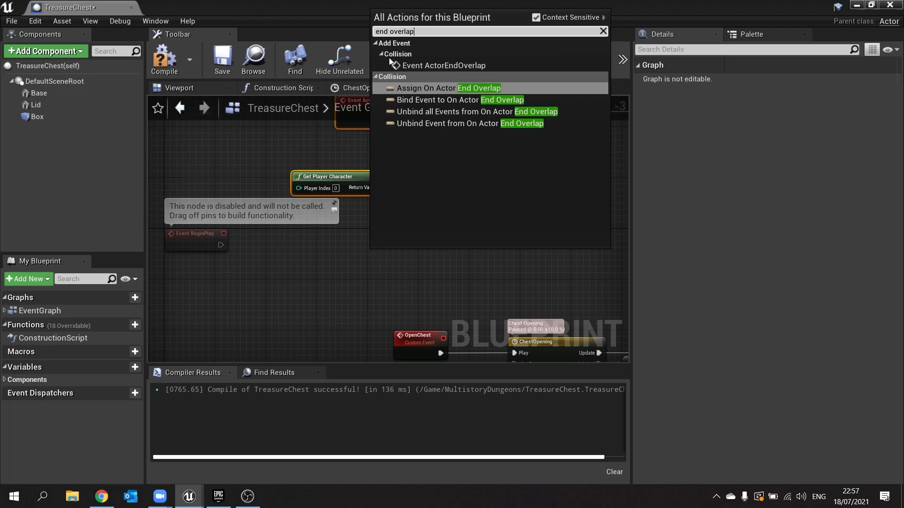
left_click(444, 65)
type("clos")
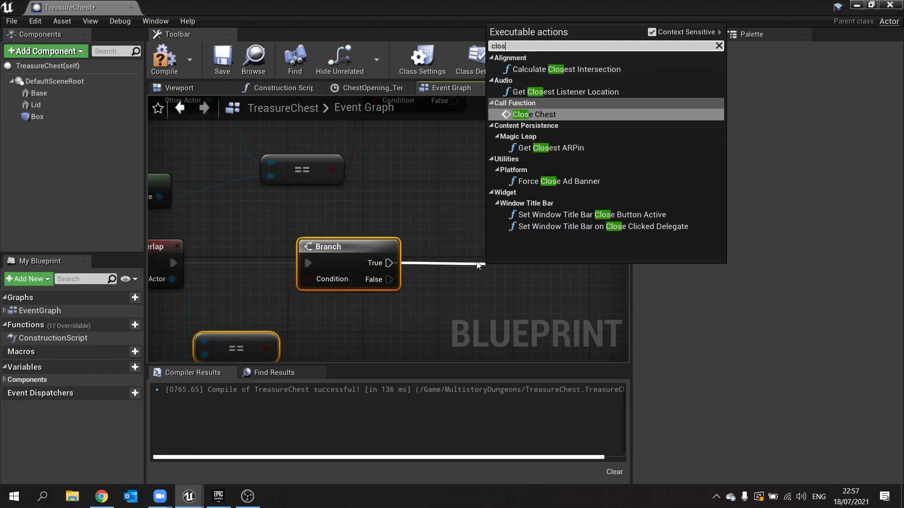
left_click(533, 114)
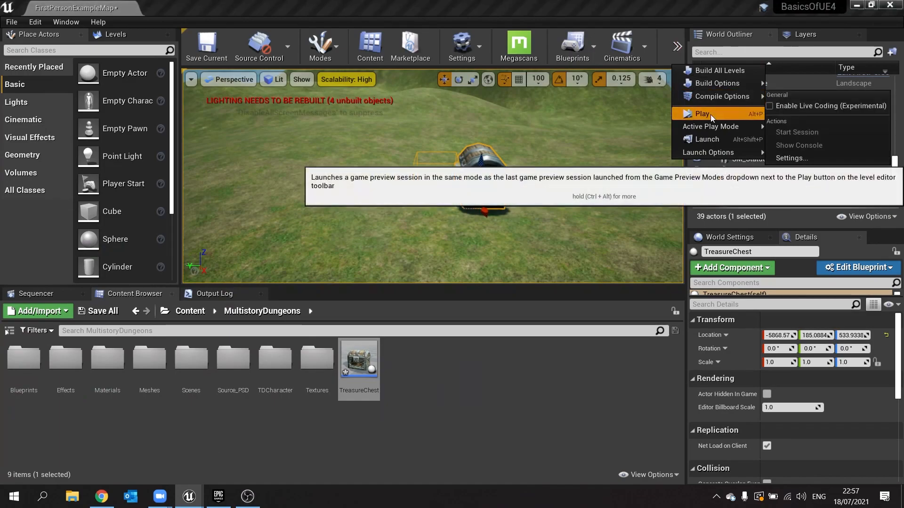
left_click(702, 114)
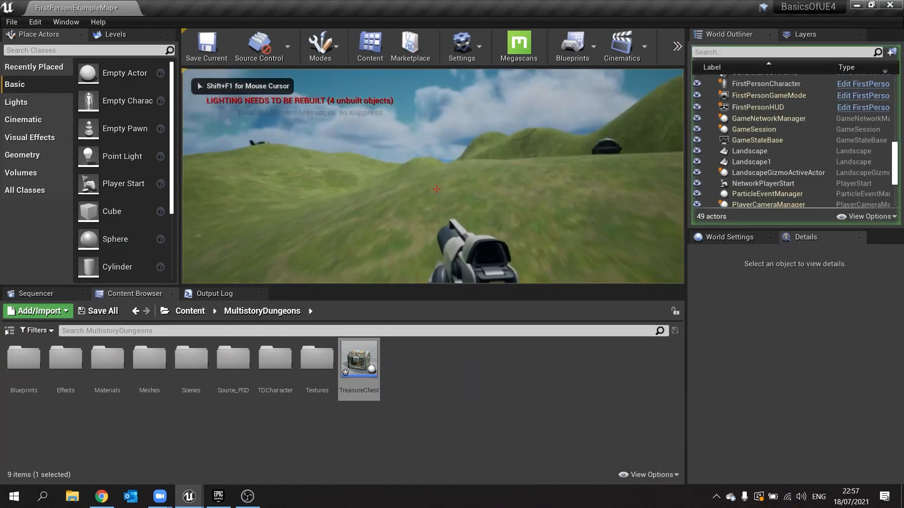